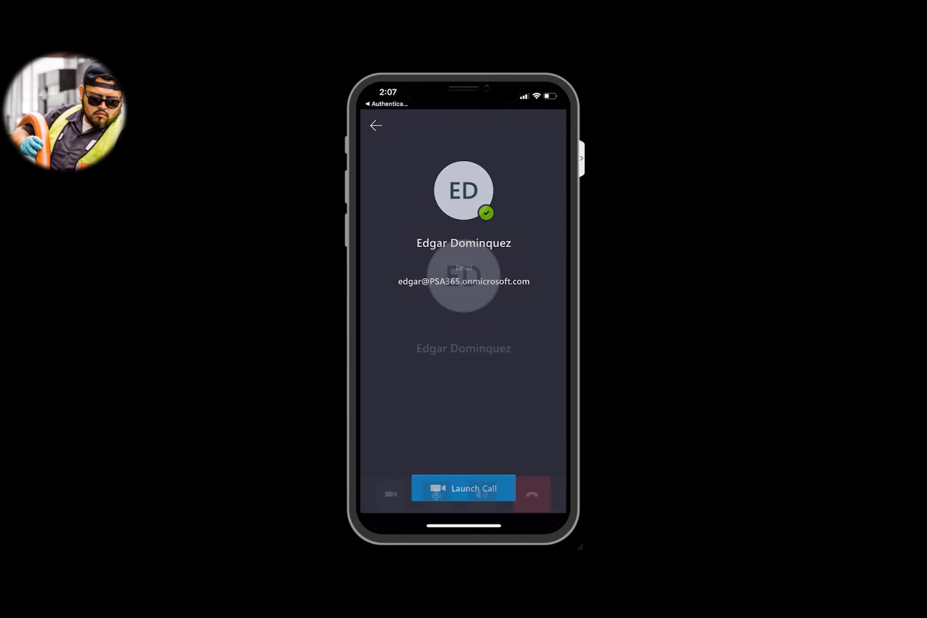
Step: Call the Teams collaborator from Remote Assist, answer in Teams, and view the arrow-annotated video
{"action": "left_click", "coordinate": [463, 488]}
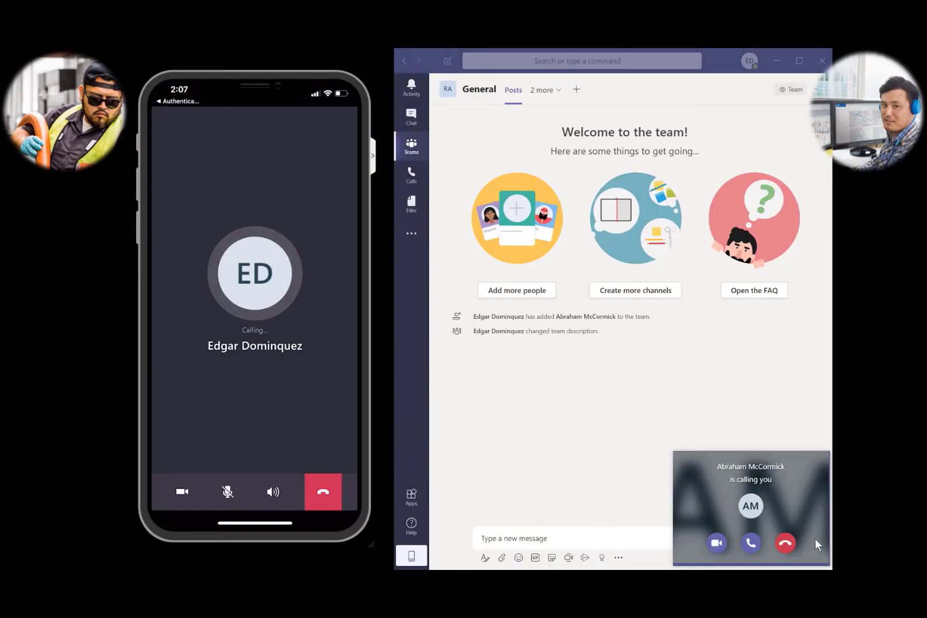
{"action": "mouse_move", "coordinate": [751, 543]}
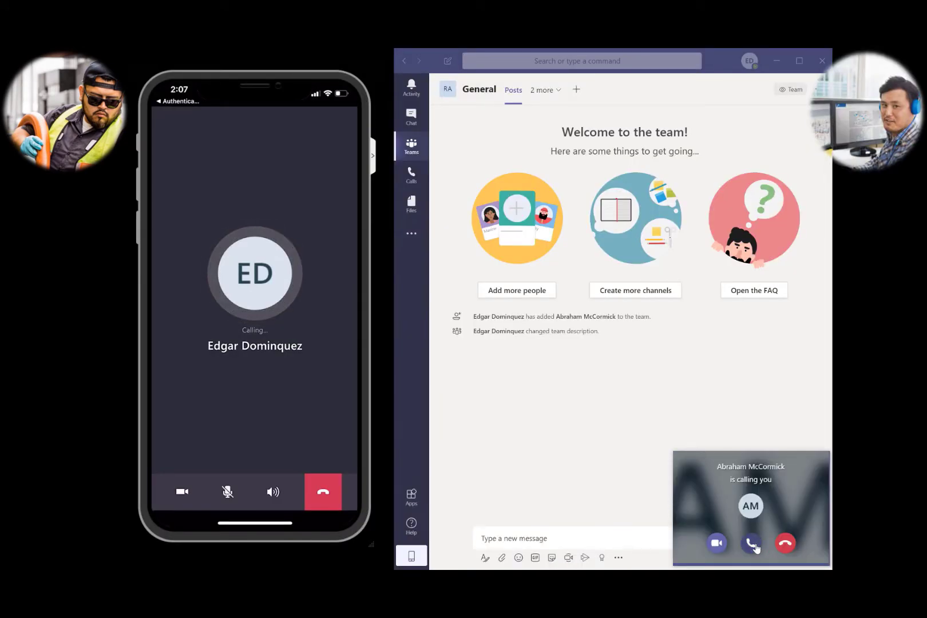
{"action": "left_click", "coordinate": [751, 543]}
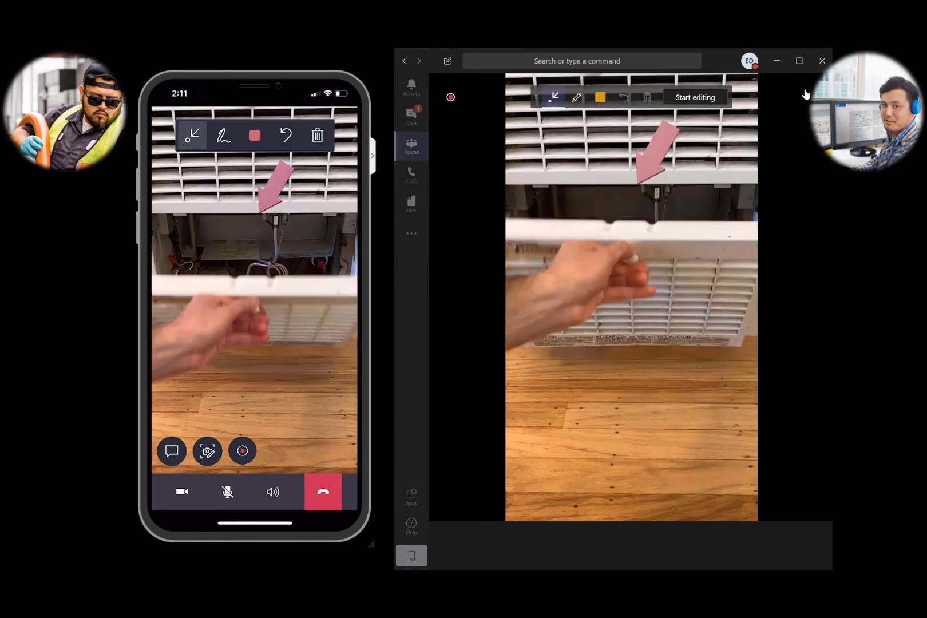
{"action": "left_click", "coordinate": [694, 97]}
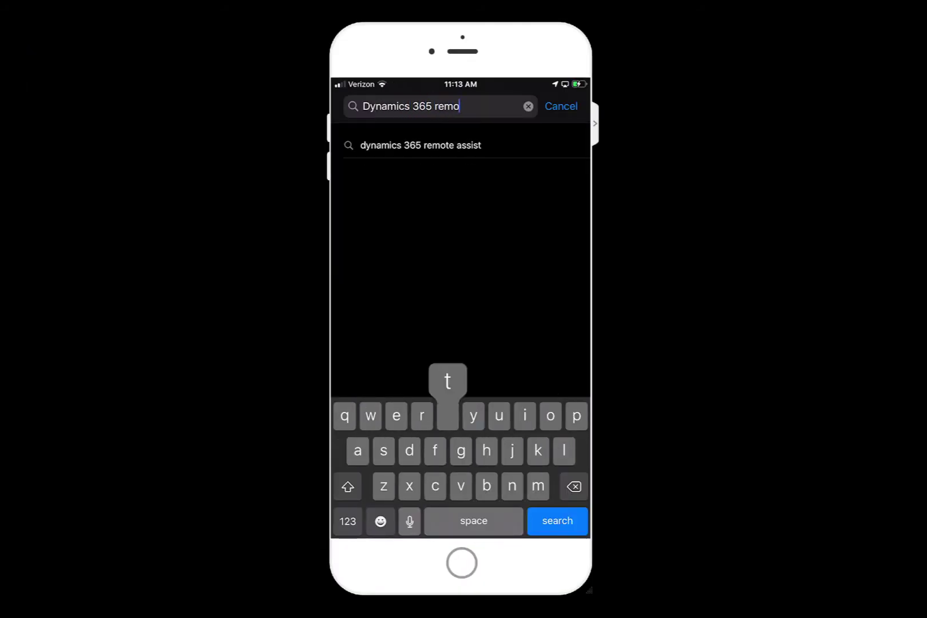
Step: Search the App Store for 'Dynamics 365 Remote Assist' and download the app
{"action": "left_click", "coordinate": [420, 145]}
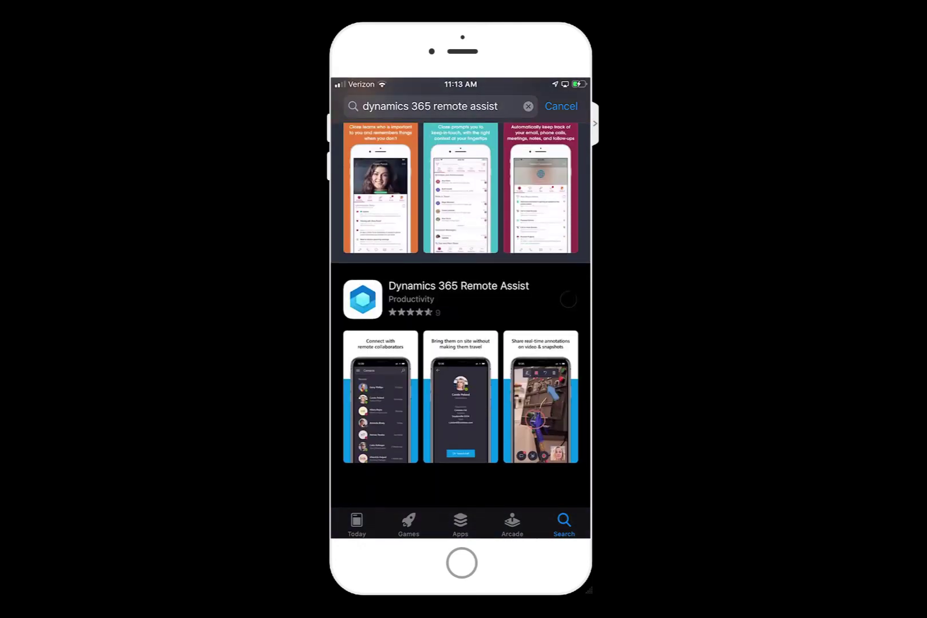
{"action": "left_click", "coordinate": [567, 299]}
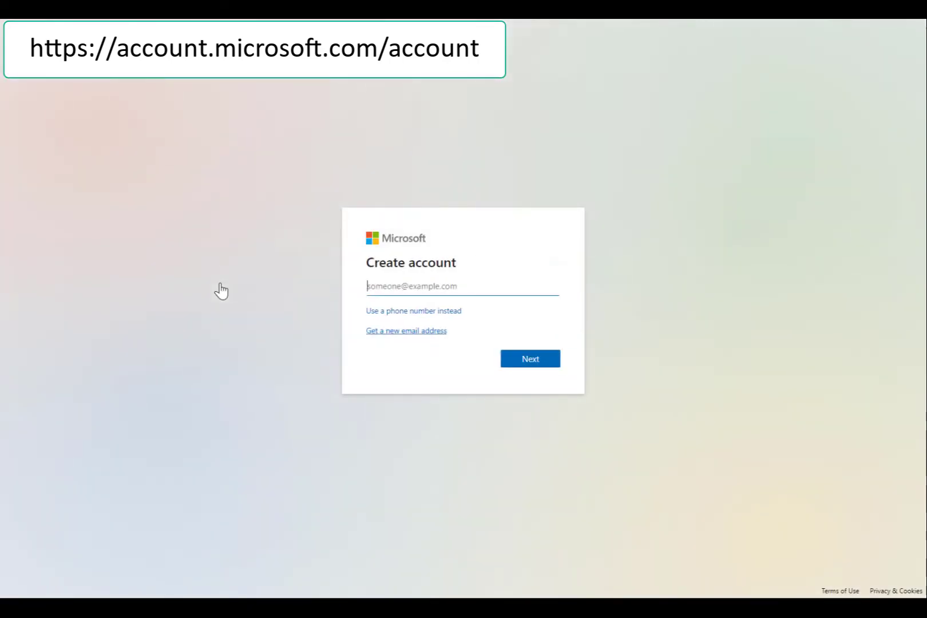
{"action": "left_click", "coordinate": [405, 331]}
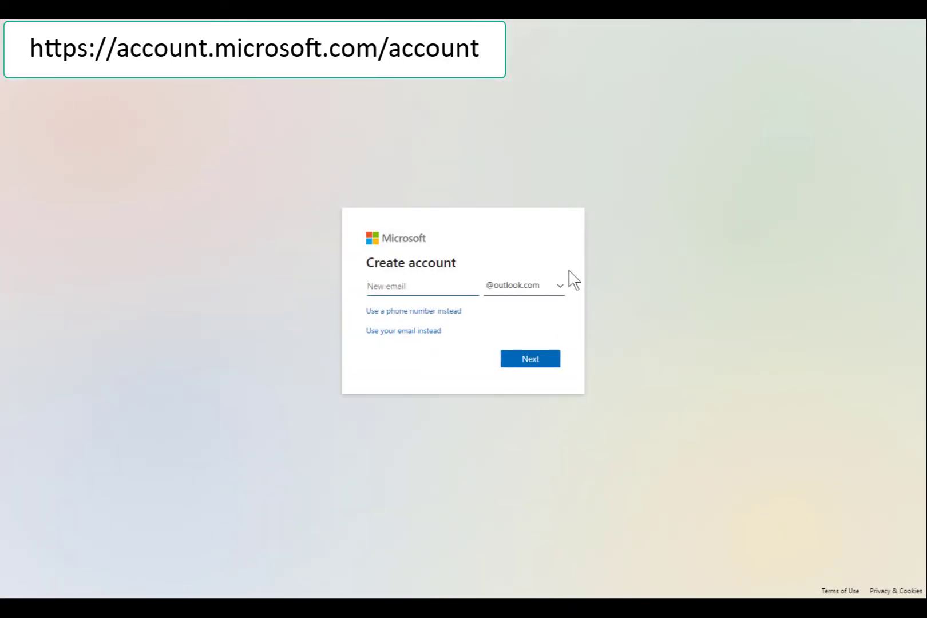
{"action": "type", "text": "abraha"}
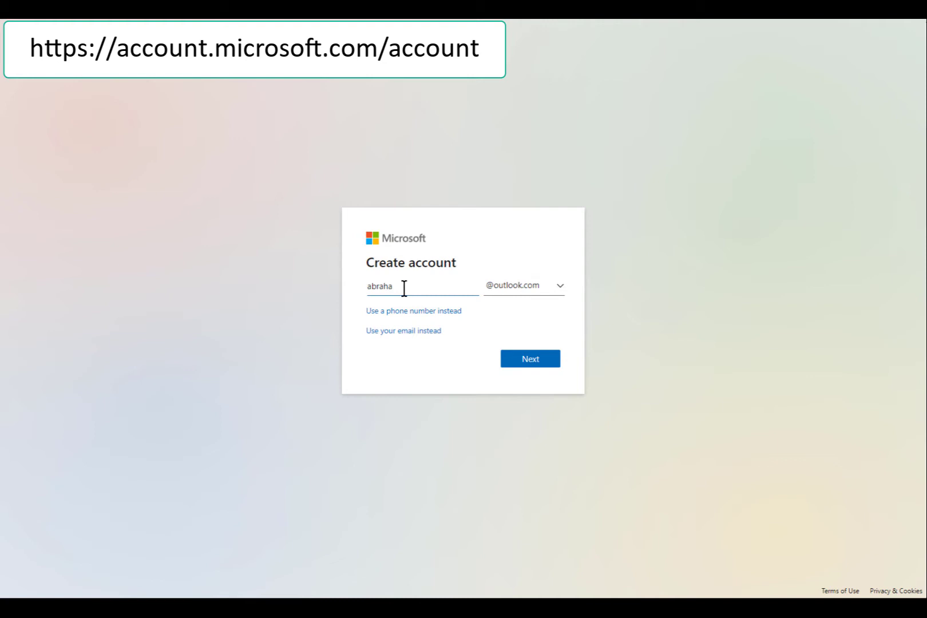
{"action": "type", "text": "m-service"}
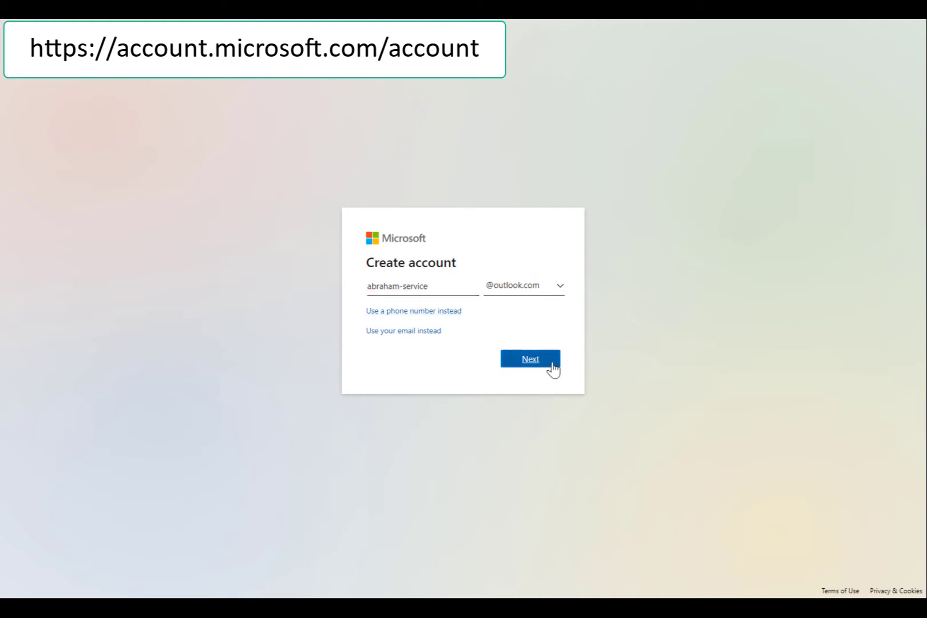
{"action": "left_click", "coordinate": [529, 359]}
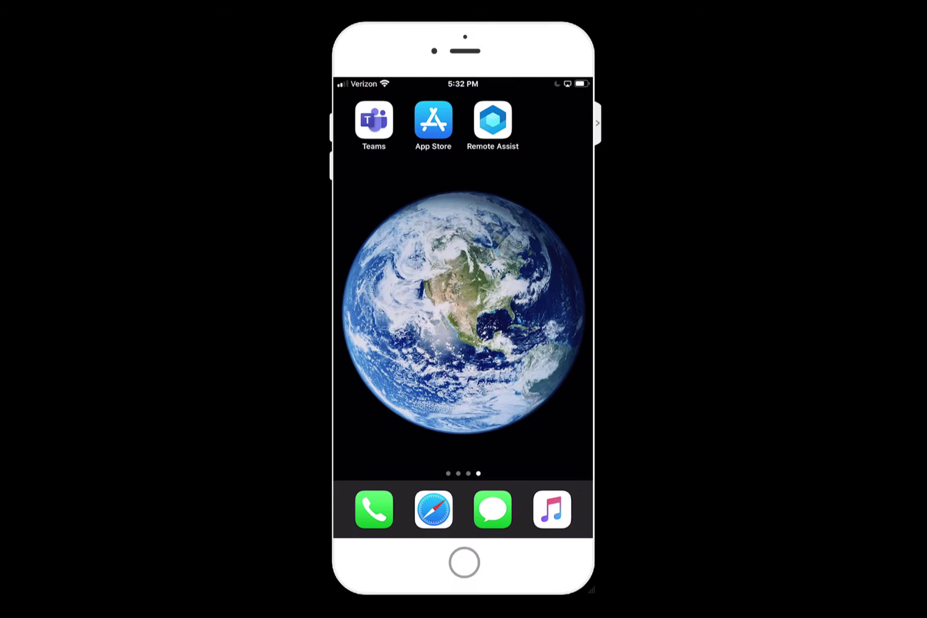
{"action": "left_click", "coordinate": [492, 119]}
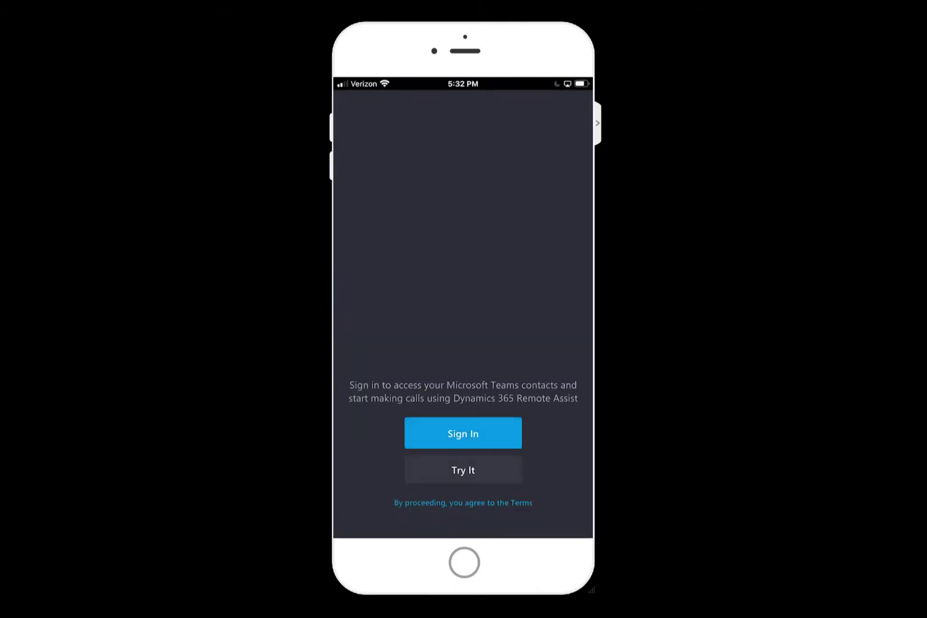
{"action": "left_click", "coordinate": [462, 433]}
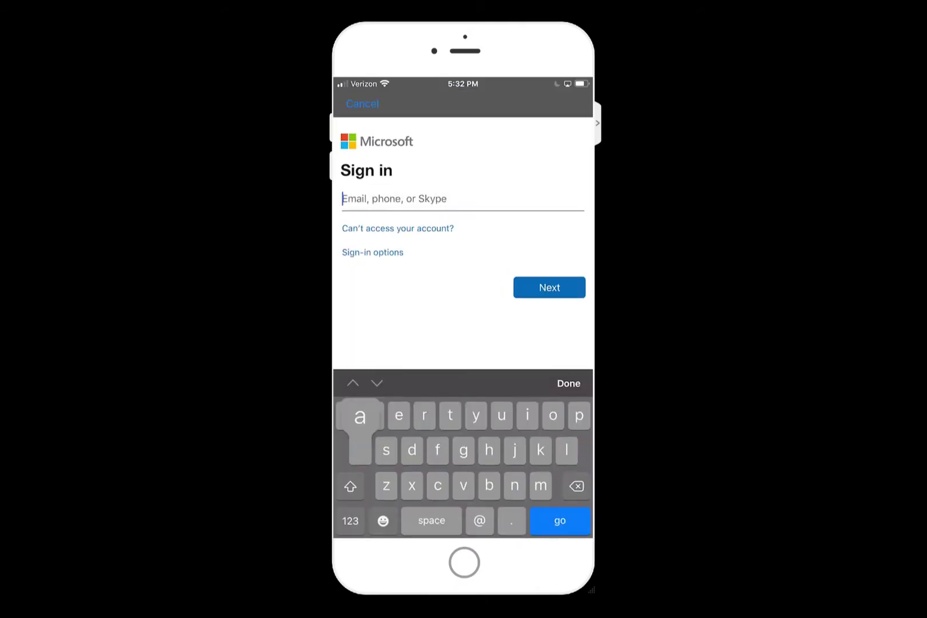
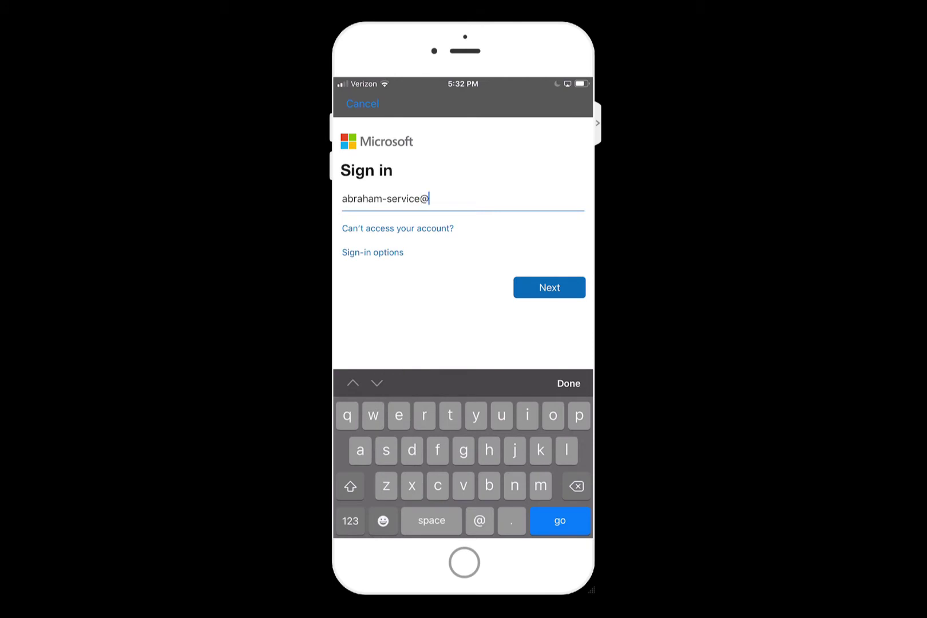
{"action": "left_click", "coordinate": [548, 288]}
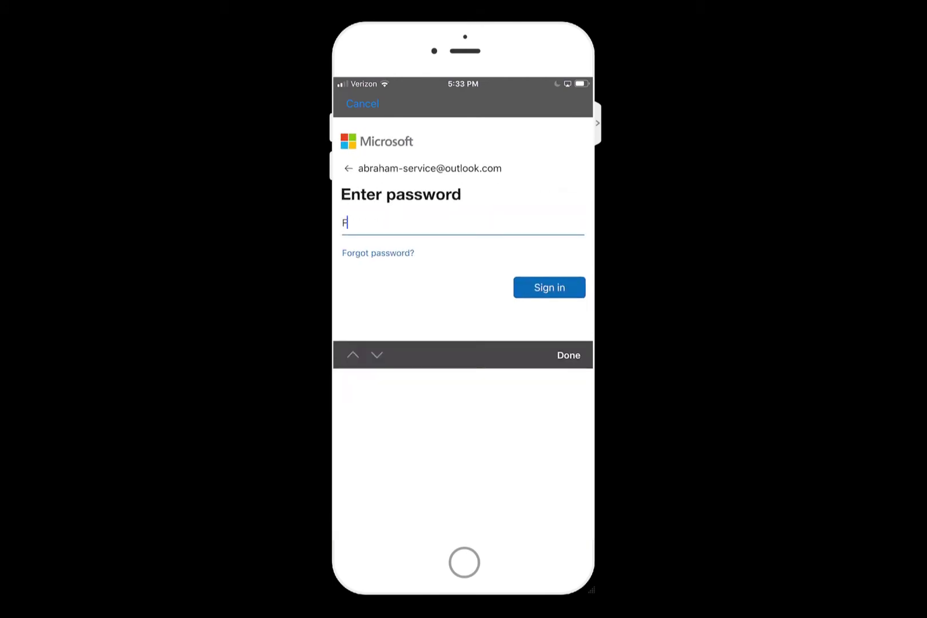
{"action": "left_click", "coordinate": [549, 287]}
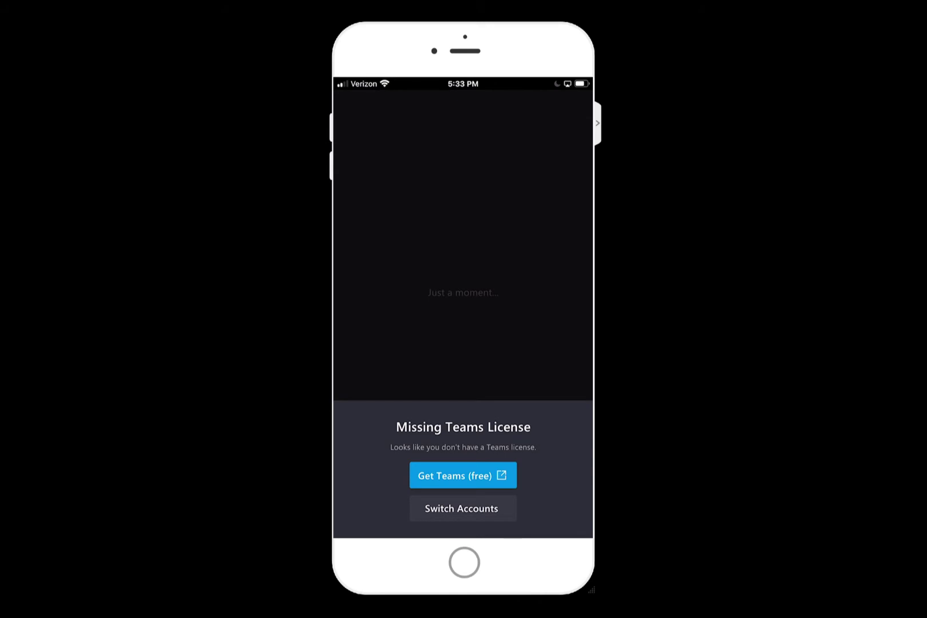
Step: Get past the Teams license notice and skip the Dynamics 365 integration prompt
{"action": "left_click", "coordinate": [463, 475]}
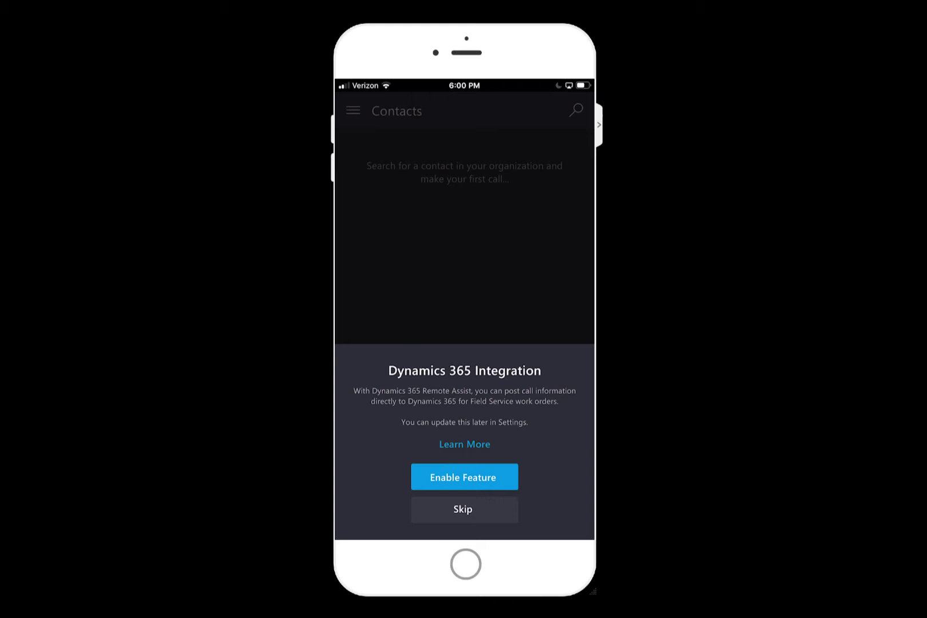
{"action": "left_click", "coordinate": [464, 509]}
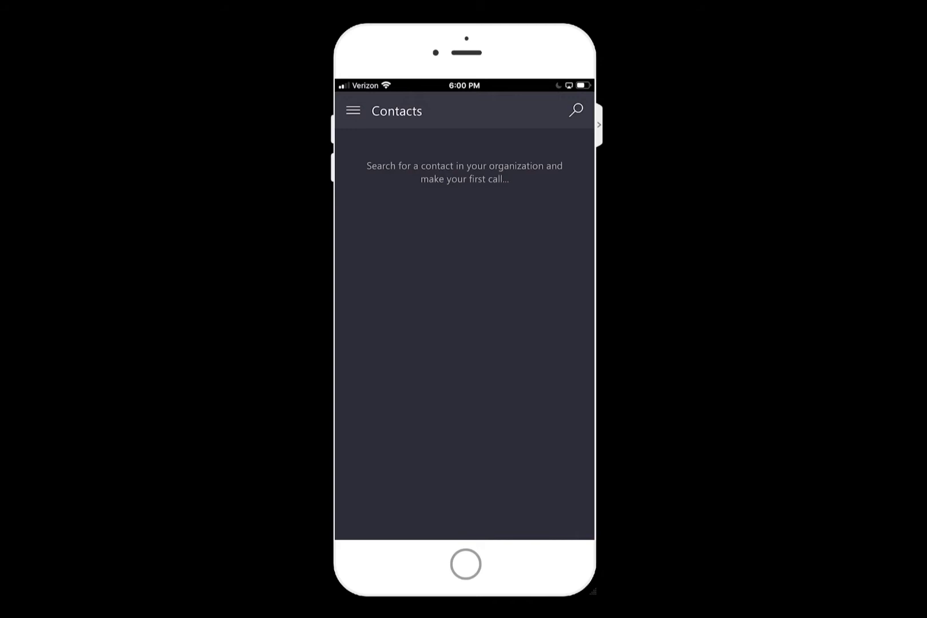
{"action": "left_click", "coordinate": [575, 110]}
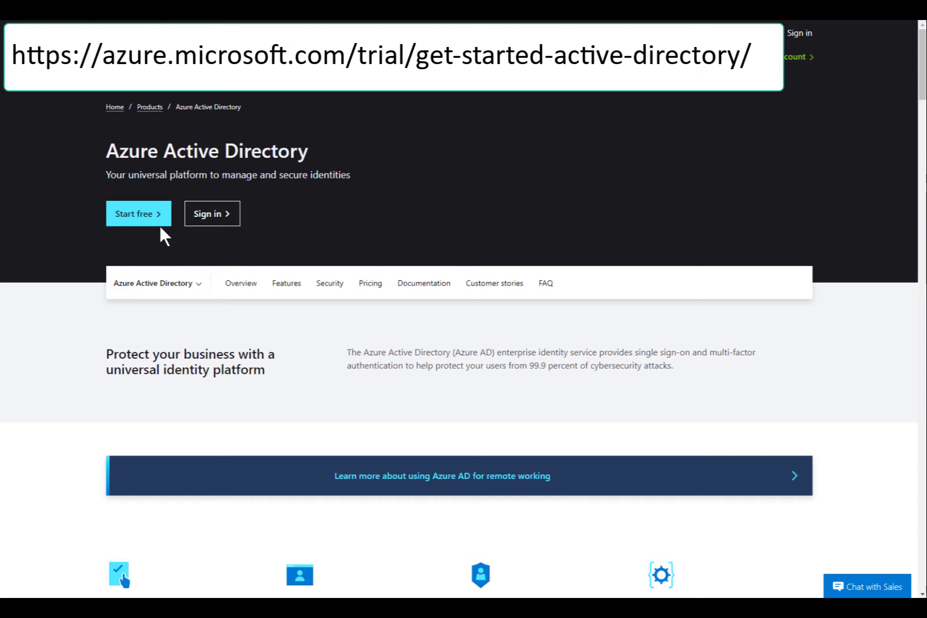
Step: Start the free Azure AD trial and enable the Premium trial
{"action": "left_click", "coordinate": [138, 212]}
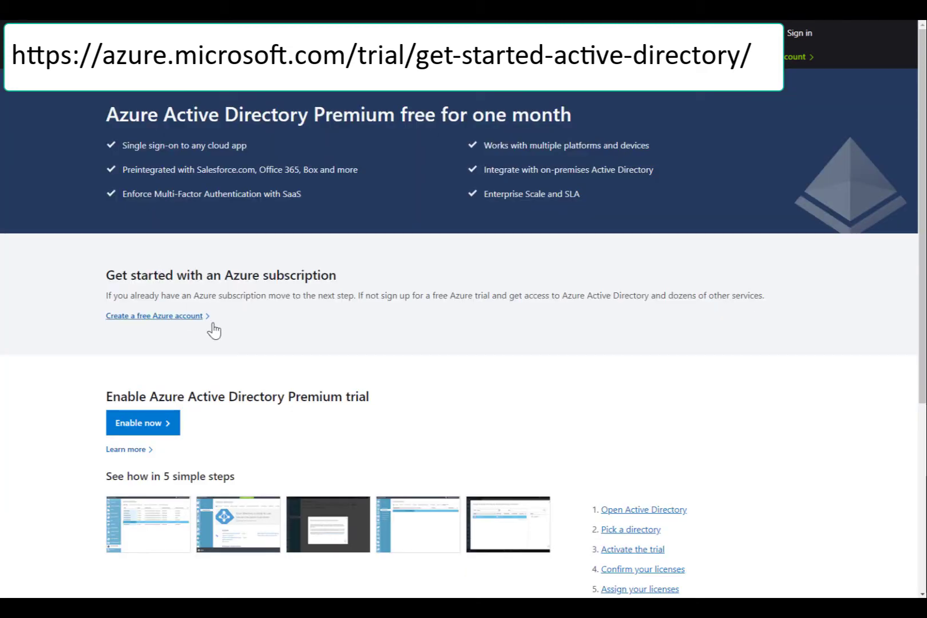
{"action": "mouse_move", "coordinate": [157, 420]}
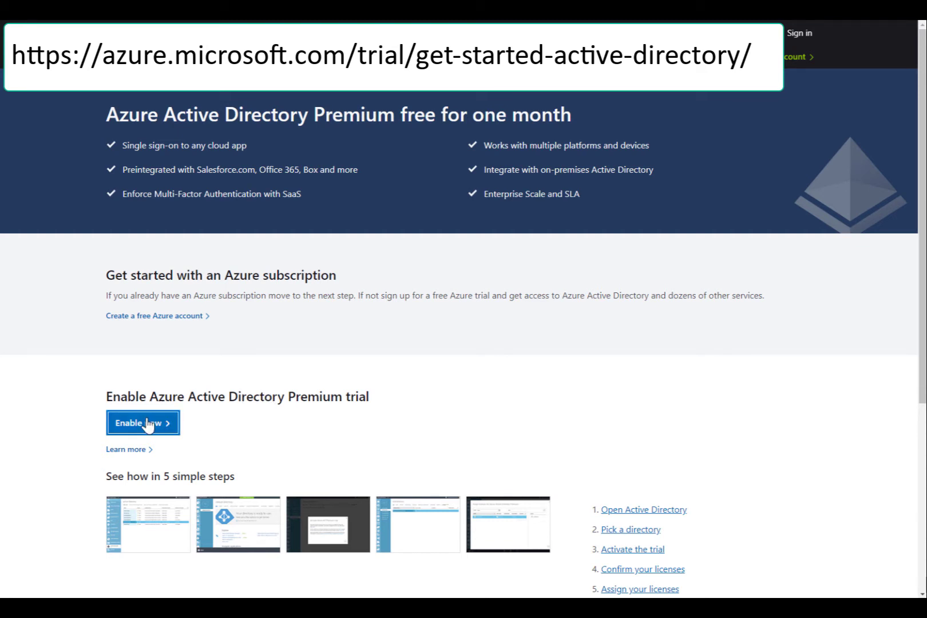
{"action": "left_click", "coordinate": [142, 423]}
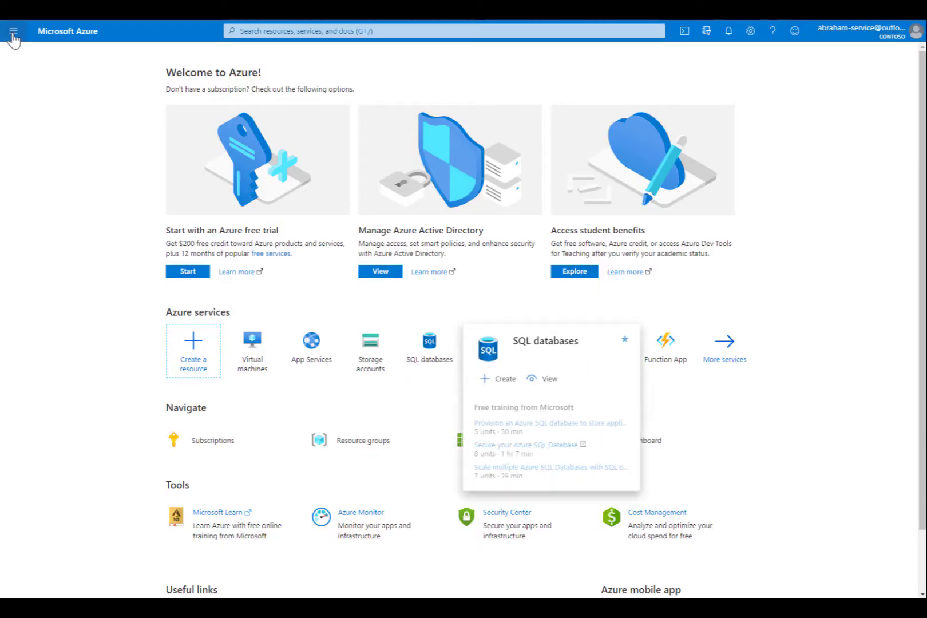
Step: Open Azure Active Directory's All users list and deselect the existing admin user
{"action": "left_click", "coordinate": [15, 31]}
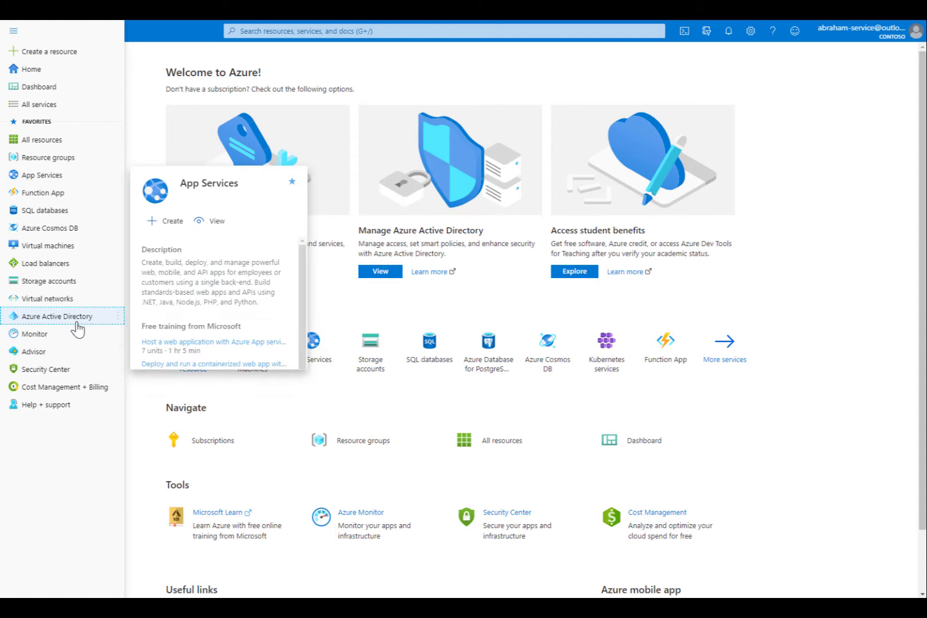
{"action": "left_click", "coordinate": [58, 316]}
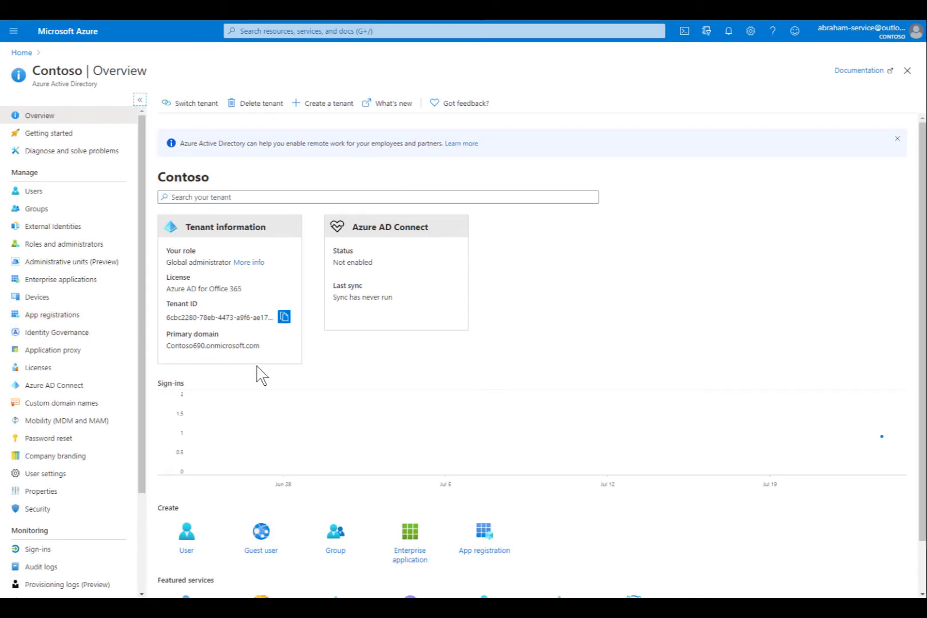
{"action": "left_click", "coordinate": [34, 190]}
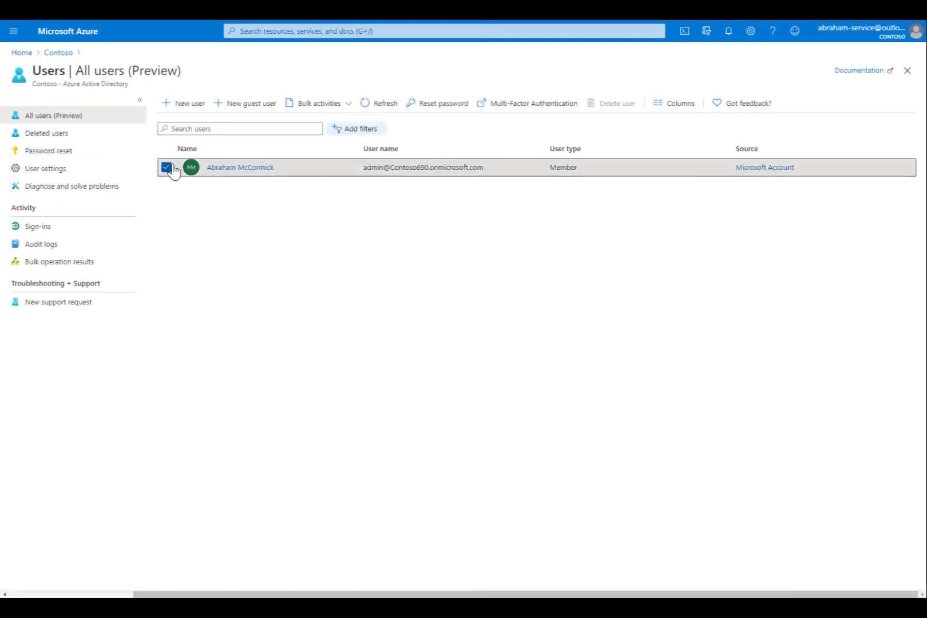
{"action": "mouse_move", "coordinate": [178, 188]}
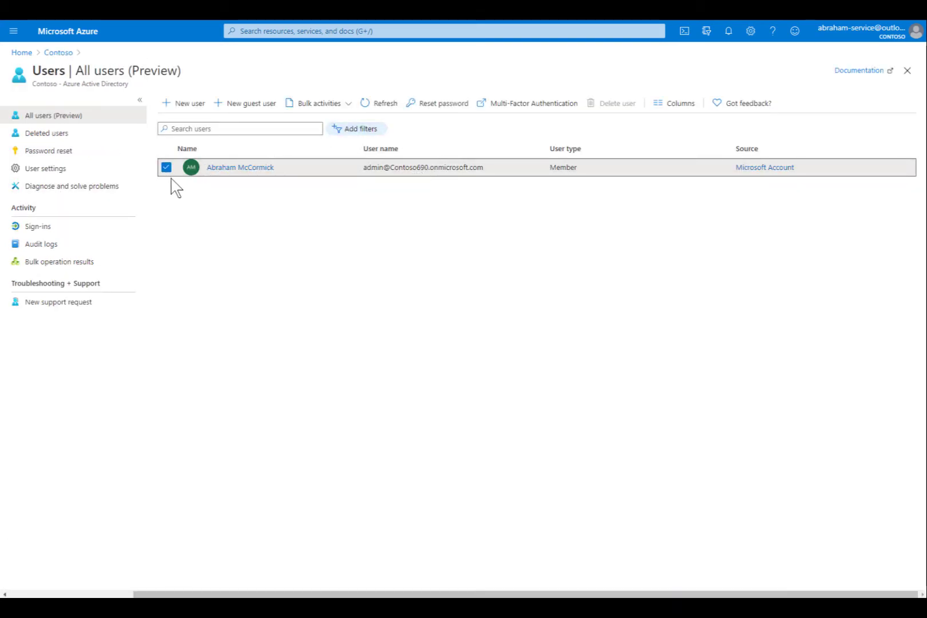
{"action": "left_click", "coordinate": [166, 167]}
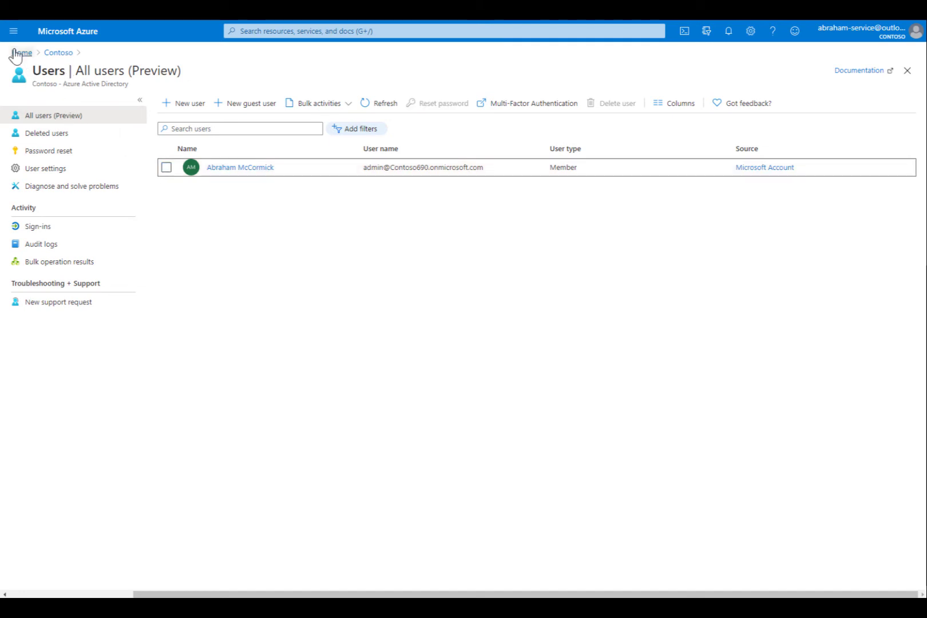
{"action": "left_click", "coordinate": [183, 103]}
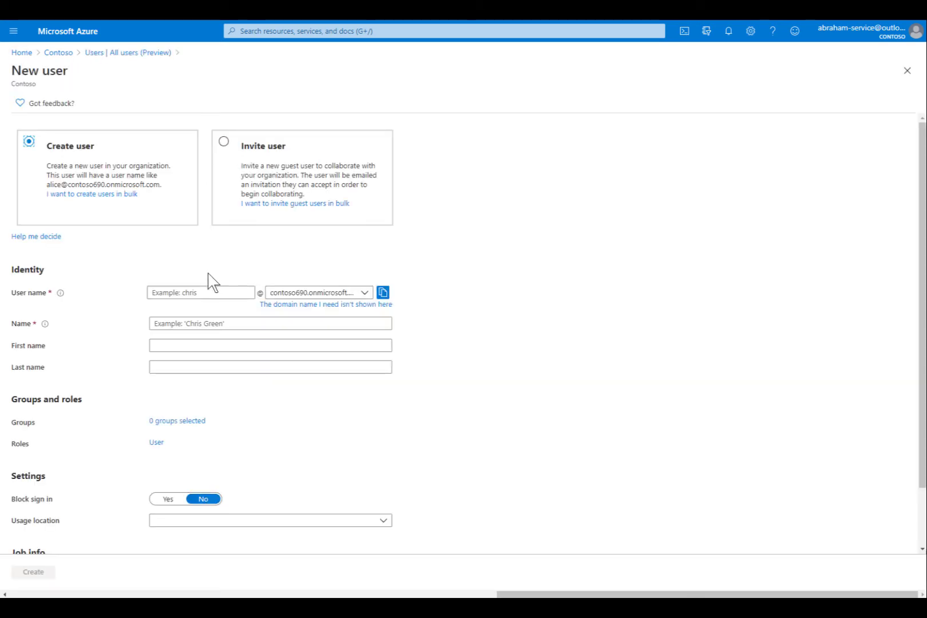
{"action": "type", "text": "william"}
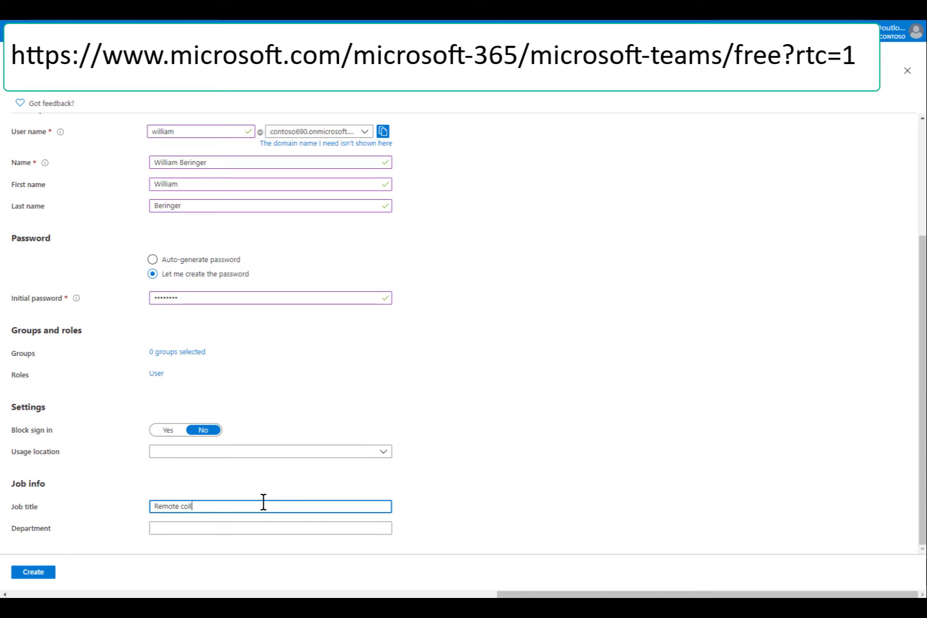
{"action": "left_click", "coordinate": [34, 571]}
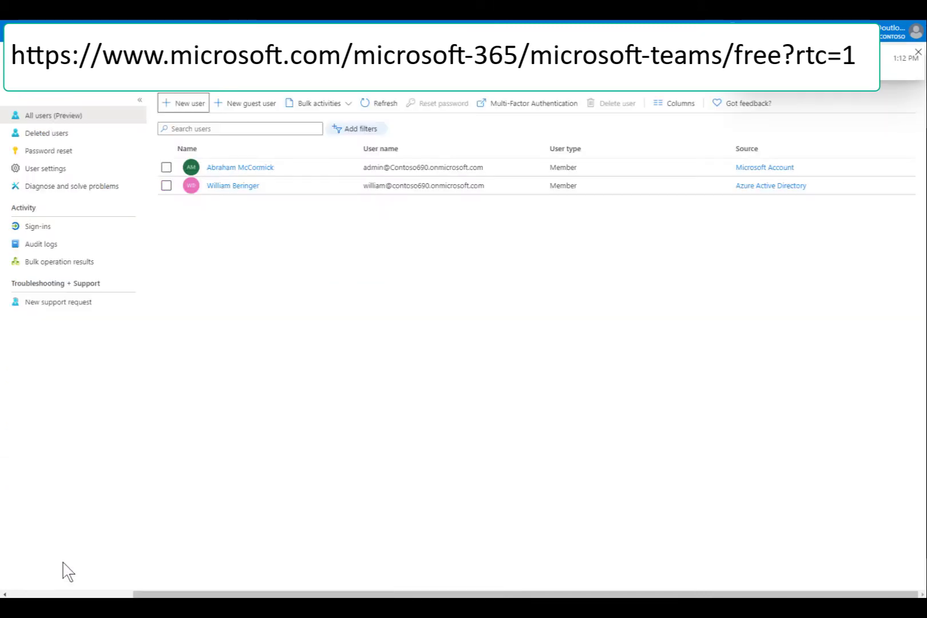
{"action": "mouse_move", "coordinate": [241, 241]}
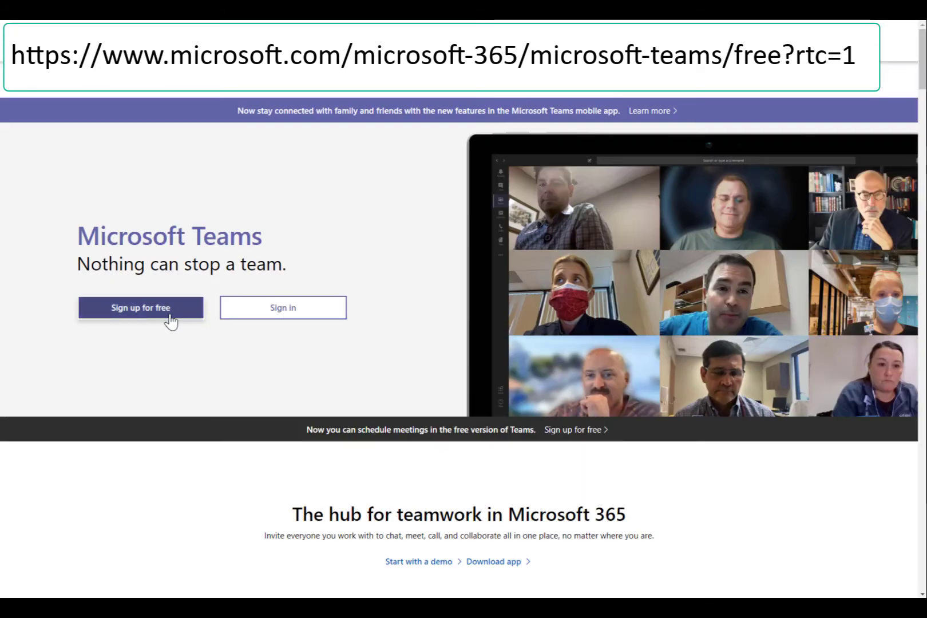
Step: Sign up for Teams free with William's contoso690 work email and sign into the app
{"action": "left_click", "coordinate": [141, 308]}
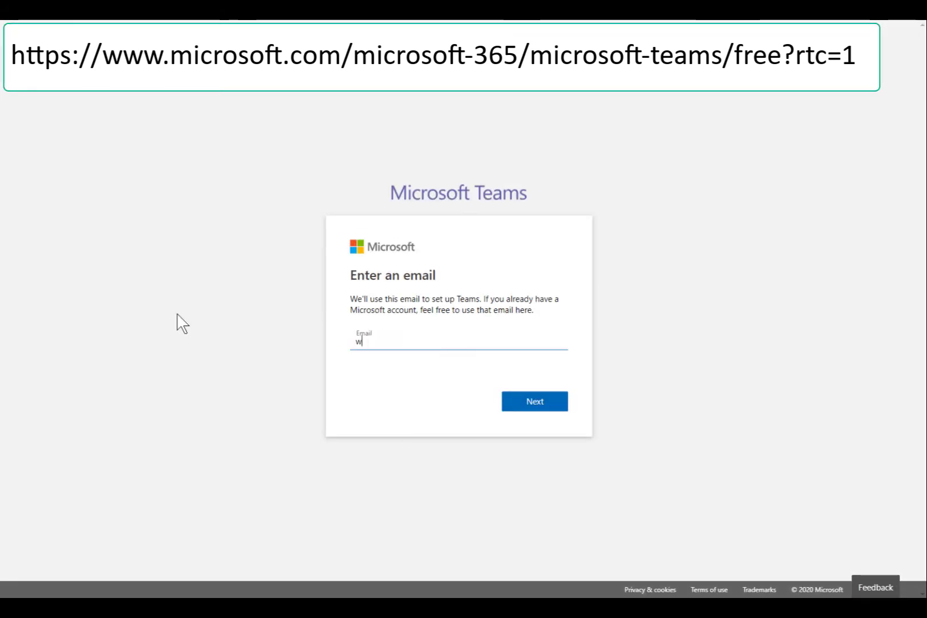
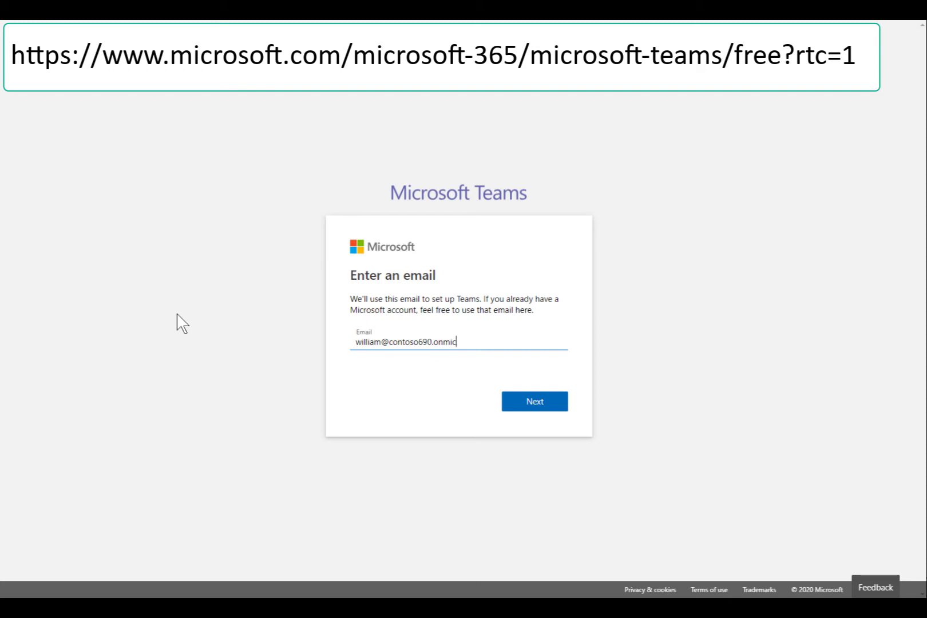
{"action": "left_click", "coordinate": [533, 401]}
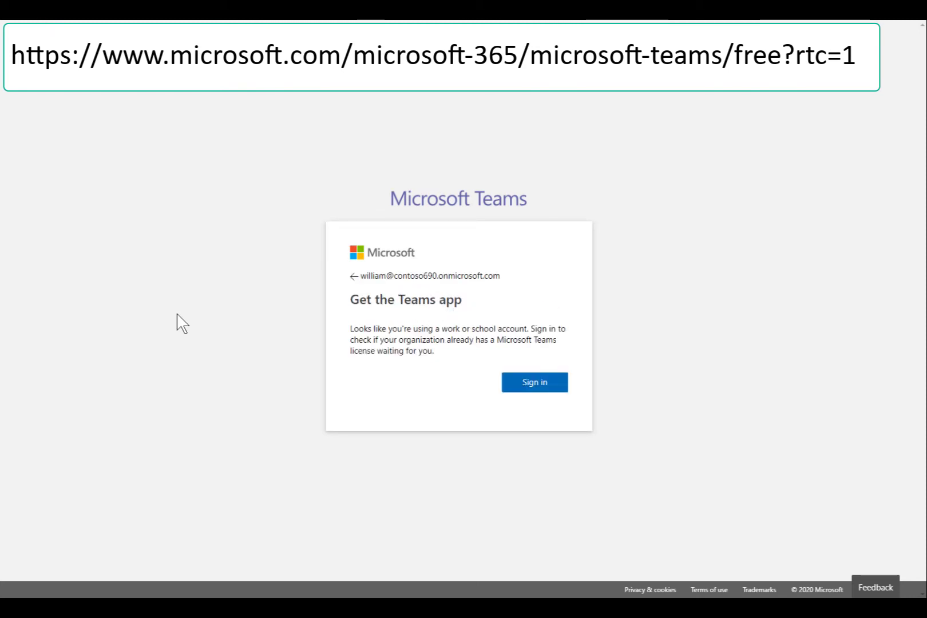
{"action": "left_click", "coordinate": [533, 382]}
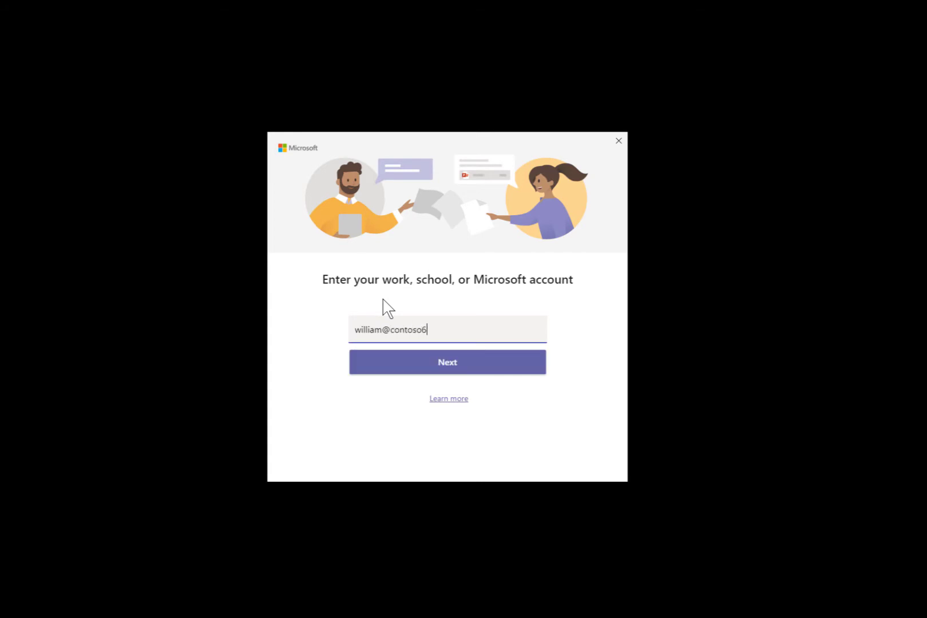
{"action": "left_click", "coordinate": [447, 361]}
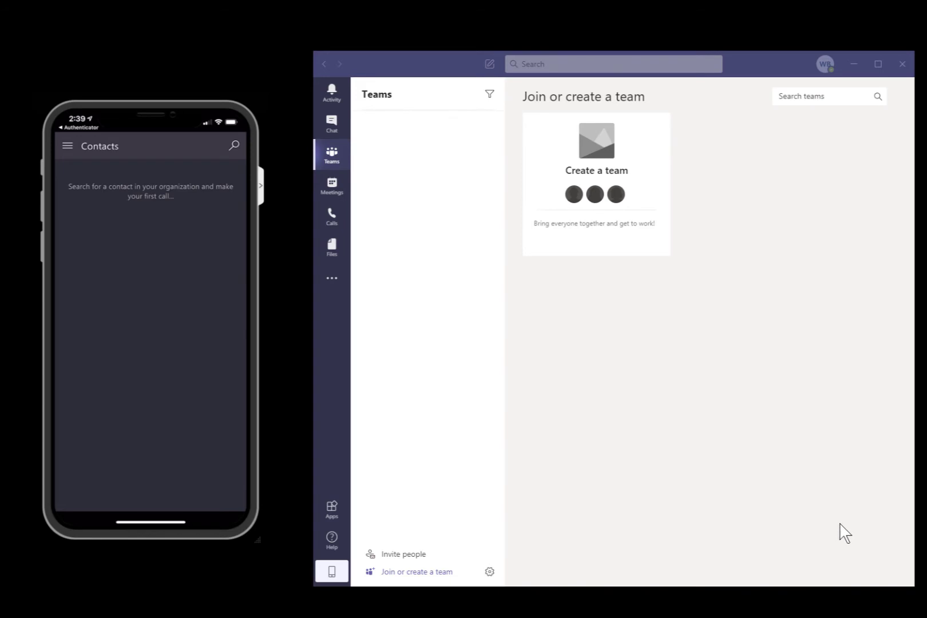
{"action": "left_click", "coordinate": [233, 145]}
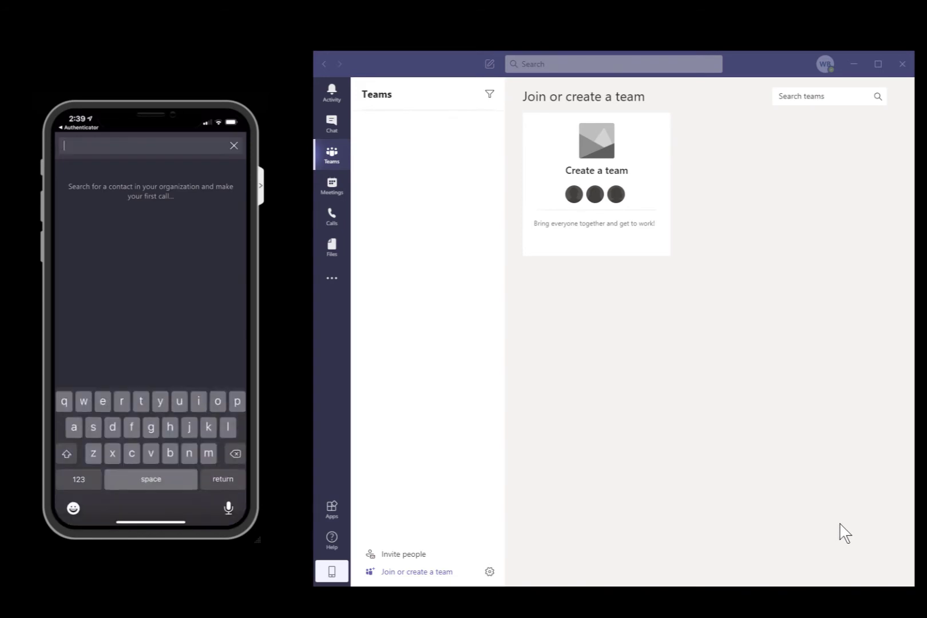
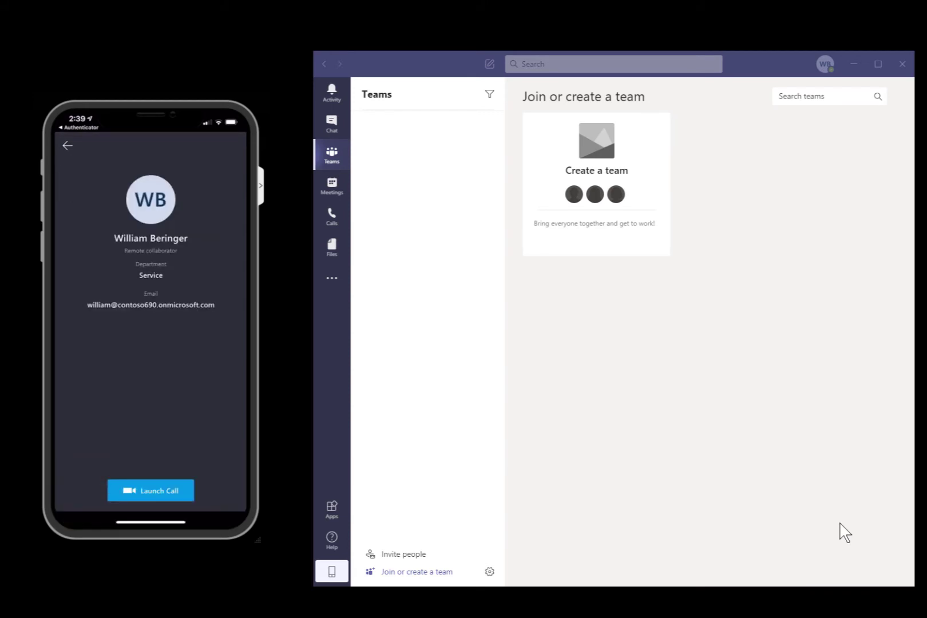
{"action": "left_click", "coordinate": [150, 490]}
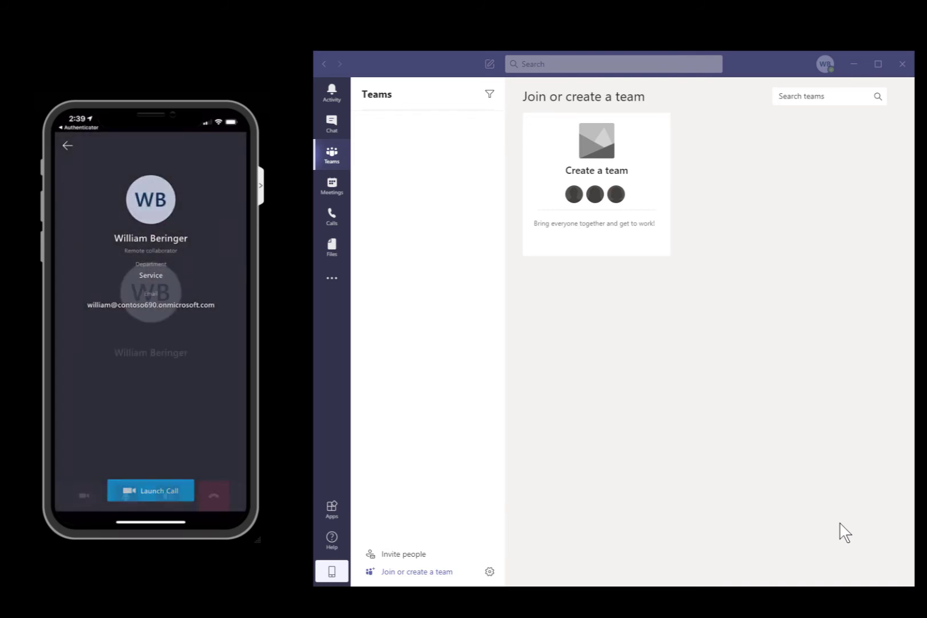
{"action": "left_click", "coordinate": [150, 491]}
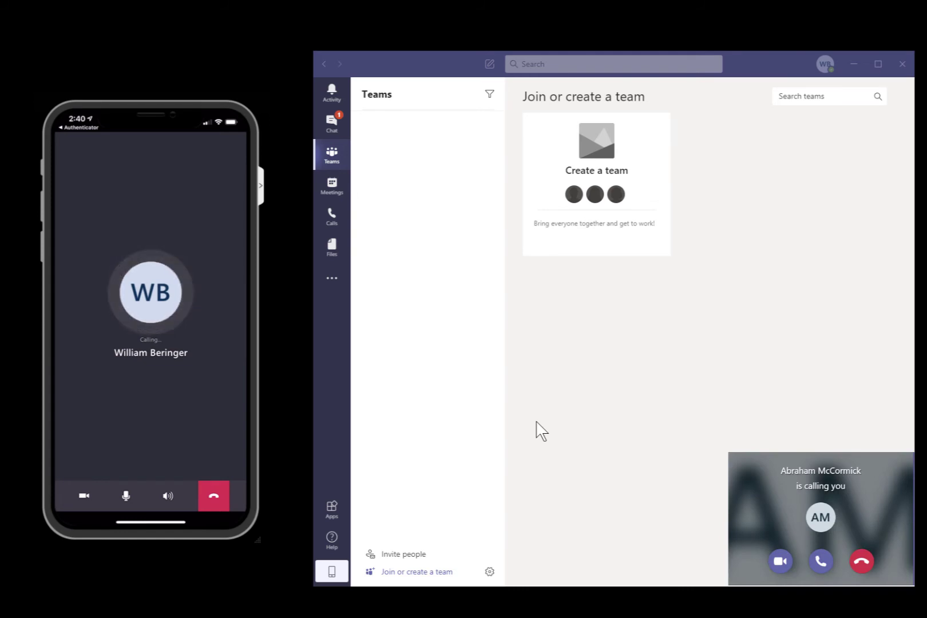
{"action": "mouse_move", "coordinate": [820, 561]}
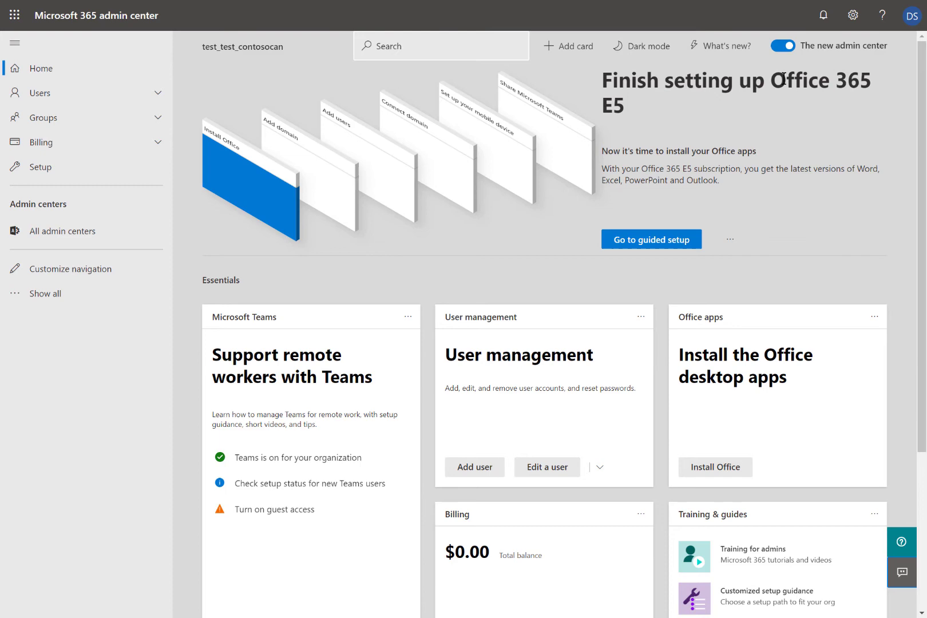
Step: Begin the Customer Engagement trial sign-up, submitting the work email and personal details
{"action": "left_click", "coordinate": [782, 45]}
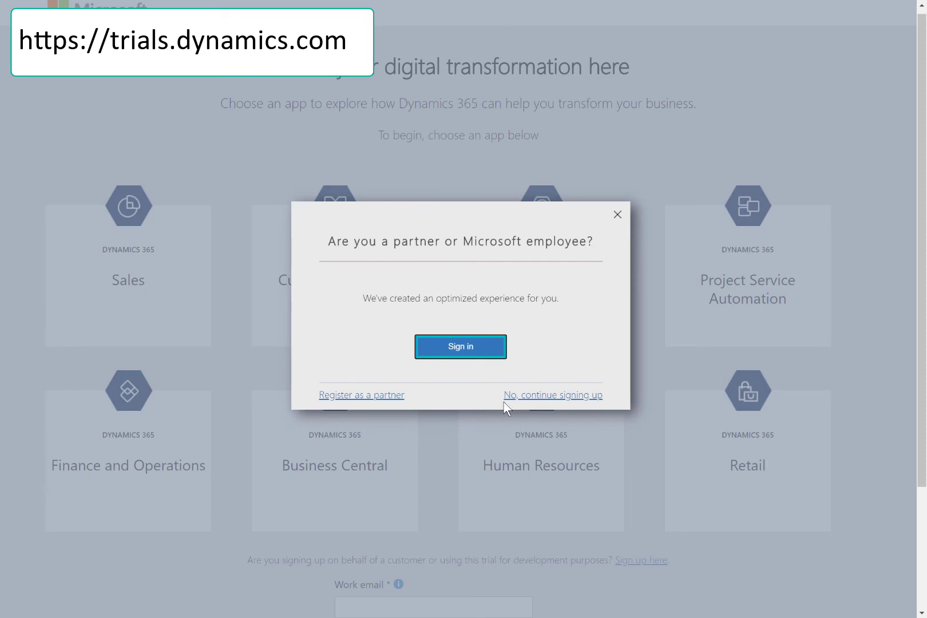
{"action": "left_click", "coordinate": [552, 394]}
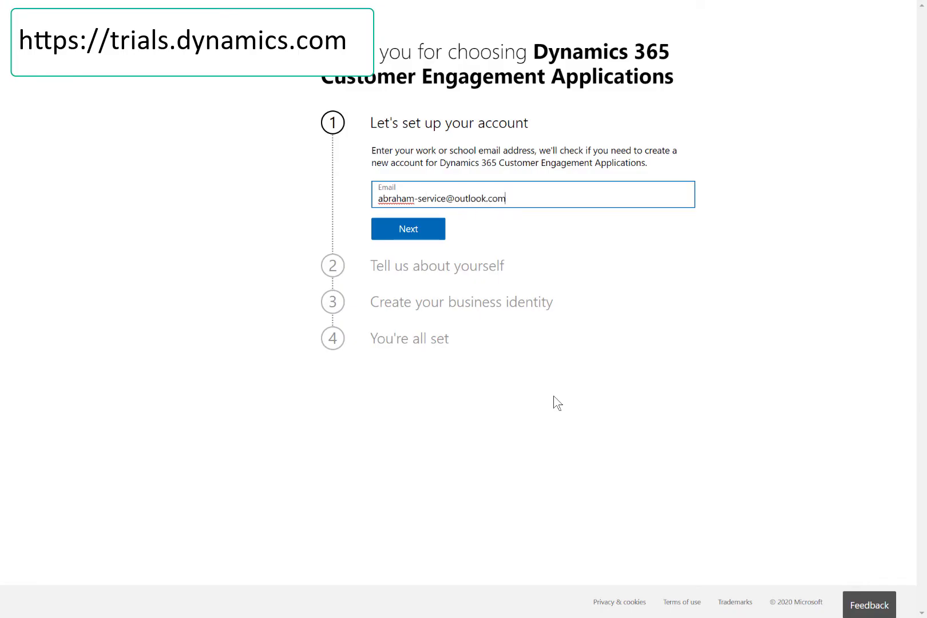
{"action": "left_click", "coordinate": [408, 229]}
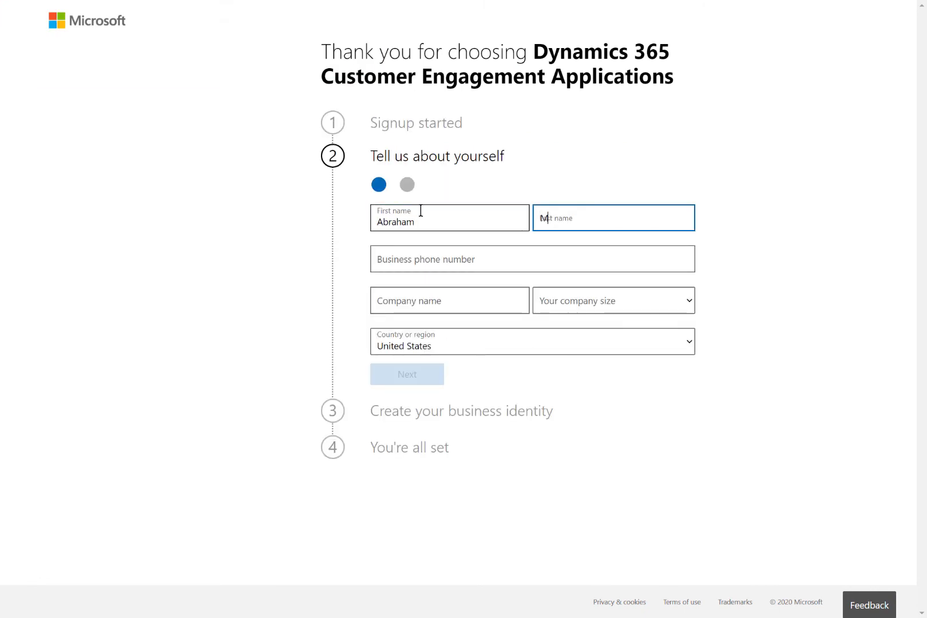
{"action": "left_click", "coordinate": [406, 374]}
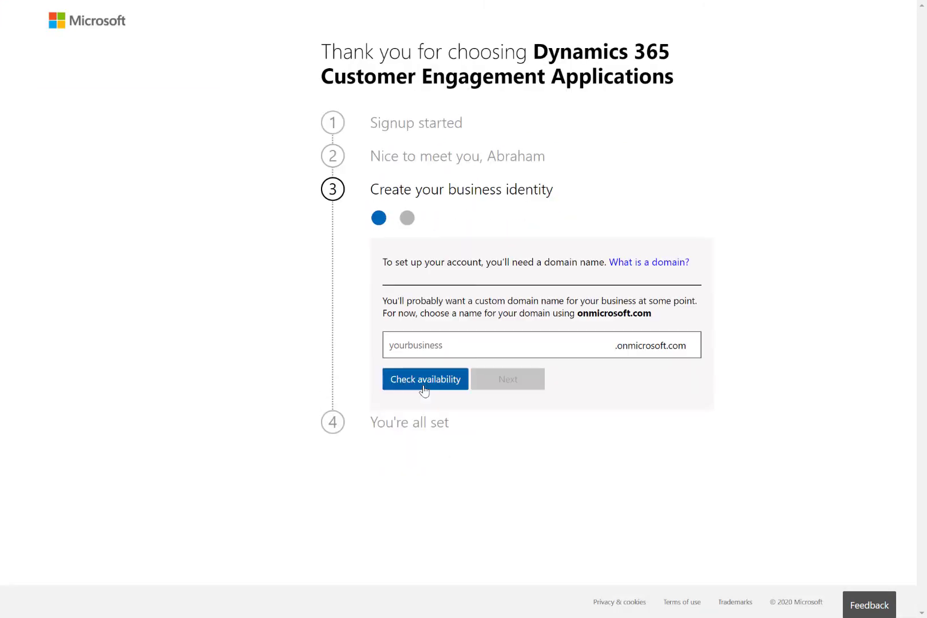
Step: Confirm domain availability, accept partner sharing, and create the trial account
{"action": "left_click", "coordinate": [424, 378]}
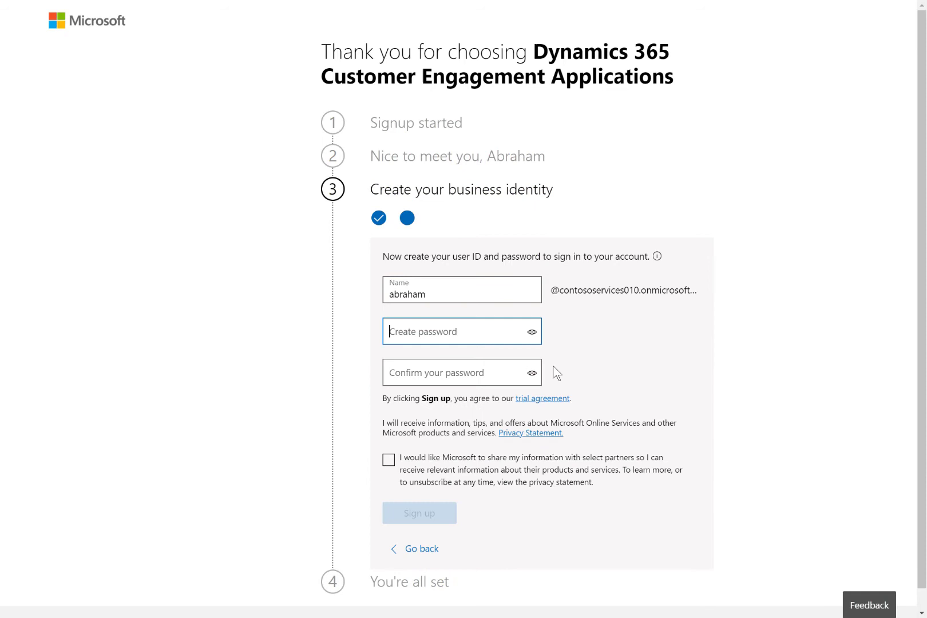
{"action": "left_click", "coordinate": [419, 513]}
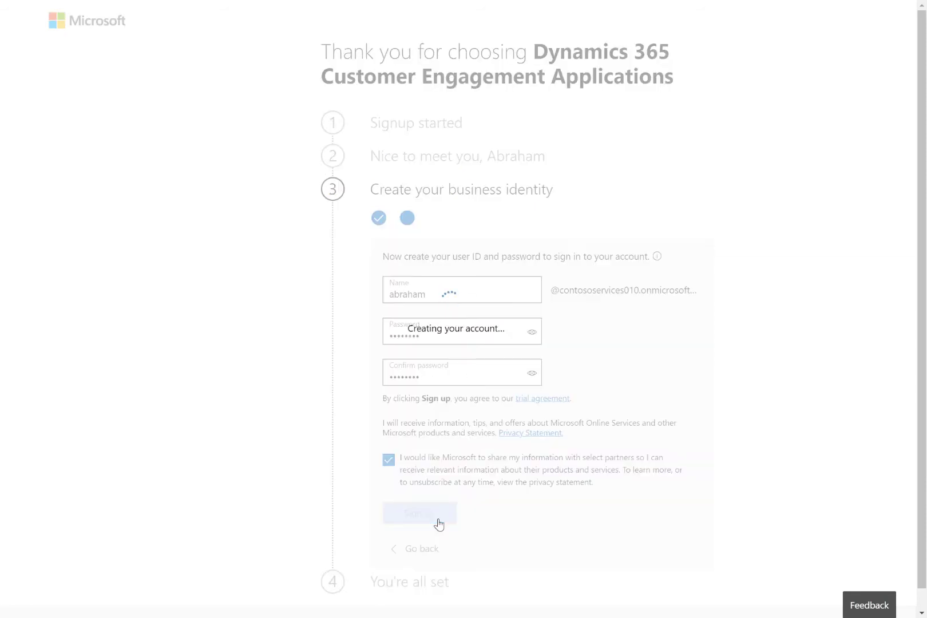
{"action": "left_click", "coordinate": [420, 513]}
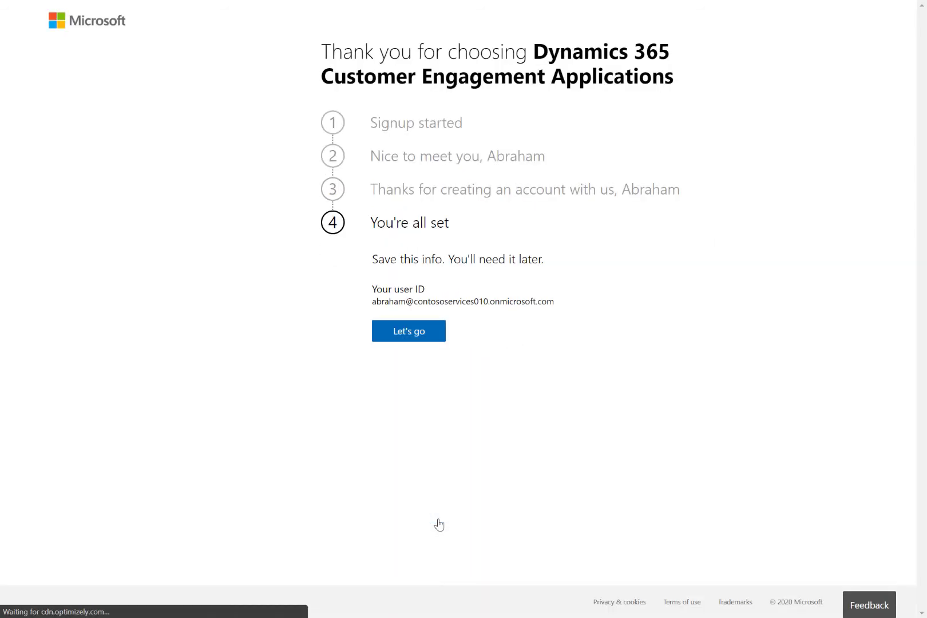
{"action": "left_click", "coordinate": [408, 331]}
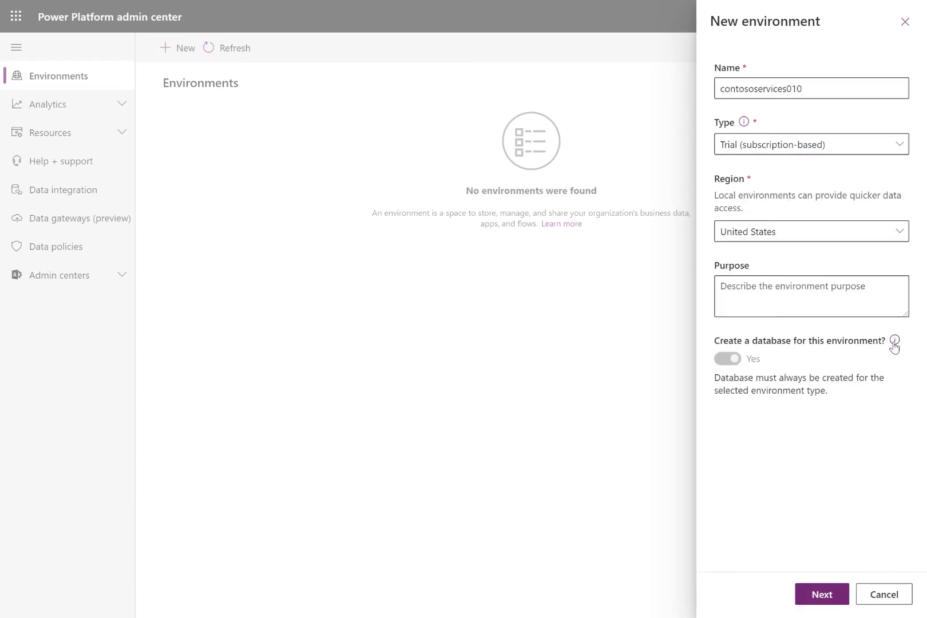
Step: Add the database so contososervices010 appears as preparing, then go to Microsoft 365 admin home
{"action": "left_click", "coordinate": [821, 594]}
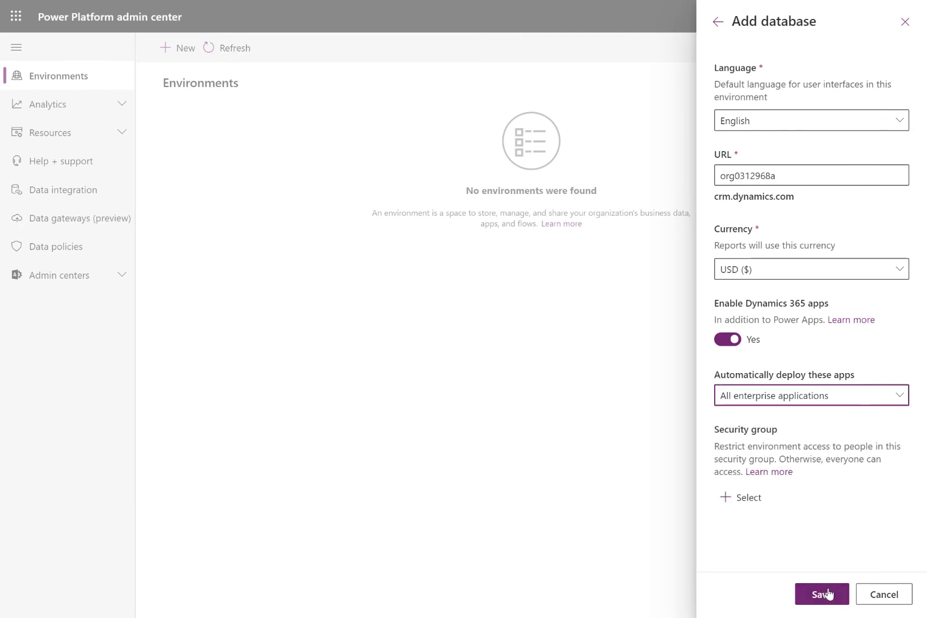
{"action": "left_click", "coordinate": [822, 595]}
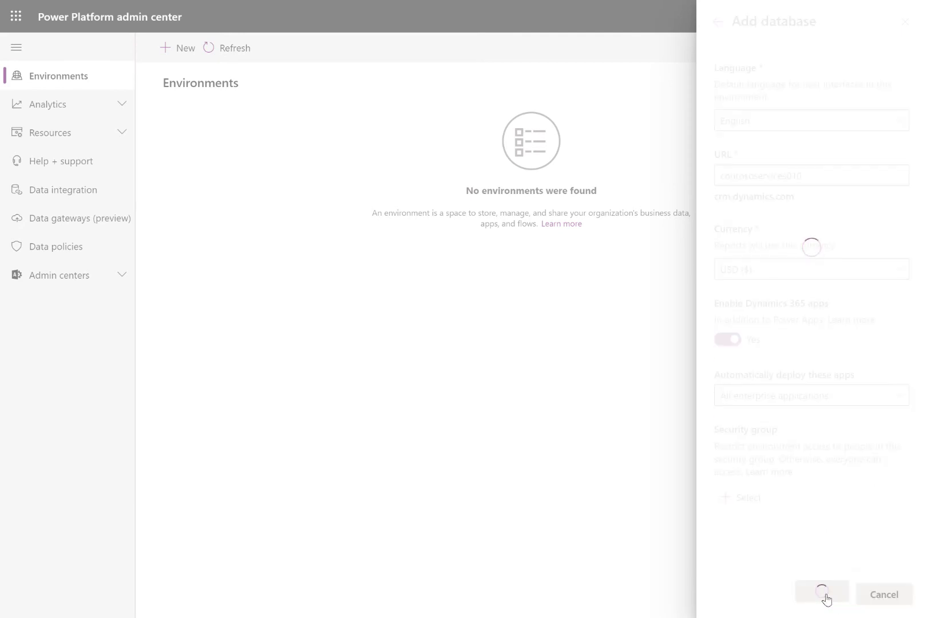
{"action": "left_click", "coordinate": [820, 595]}
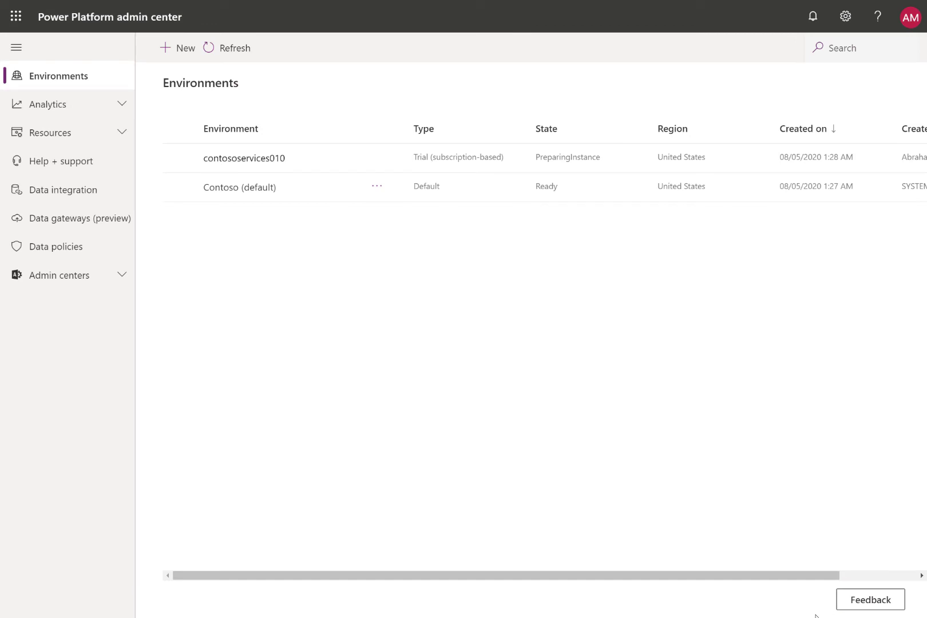
{"action": "mouse_move", "coordinate": [383, 226]}
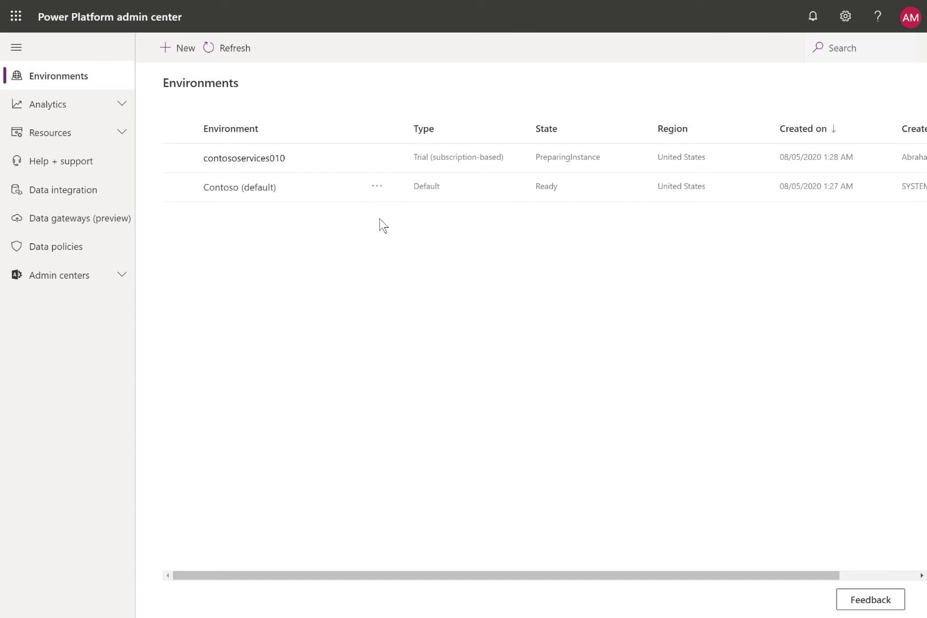
{"action": "left_click", "coordinate": [16, 16]}
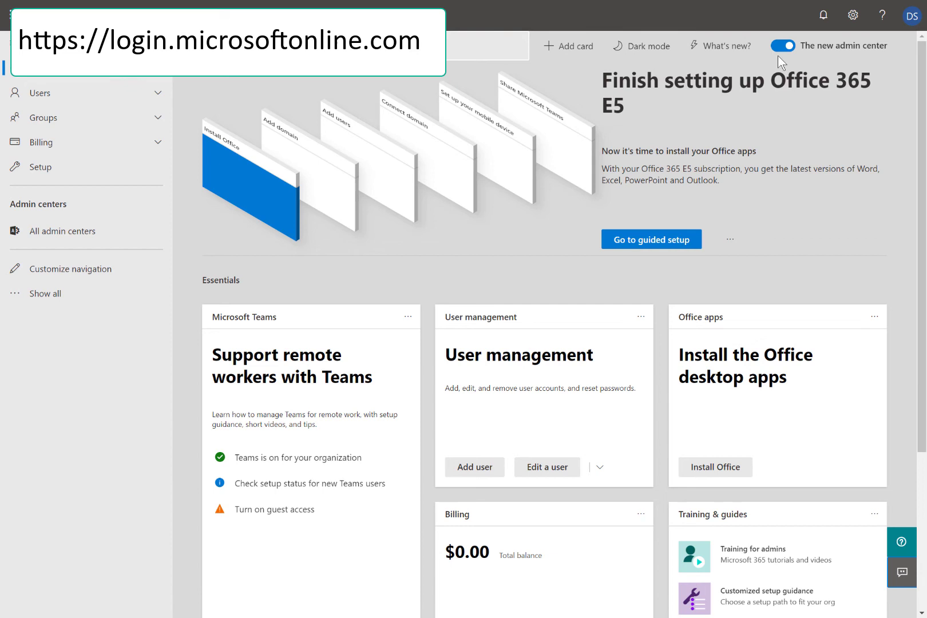
Step: Switch to the classic layout and start the Dynamics 365 Remote Assist free trial from Purchase services
{"action": "left_click", "coordinate": [781, 46]}
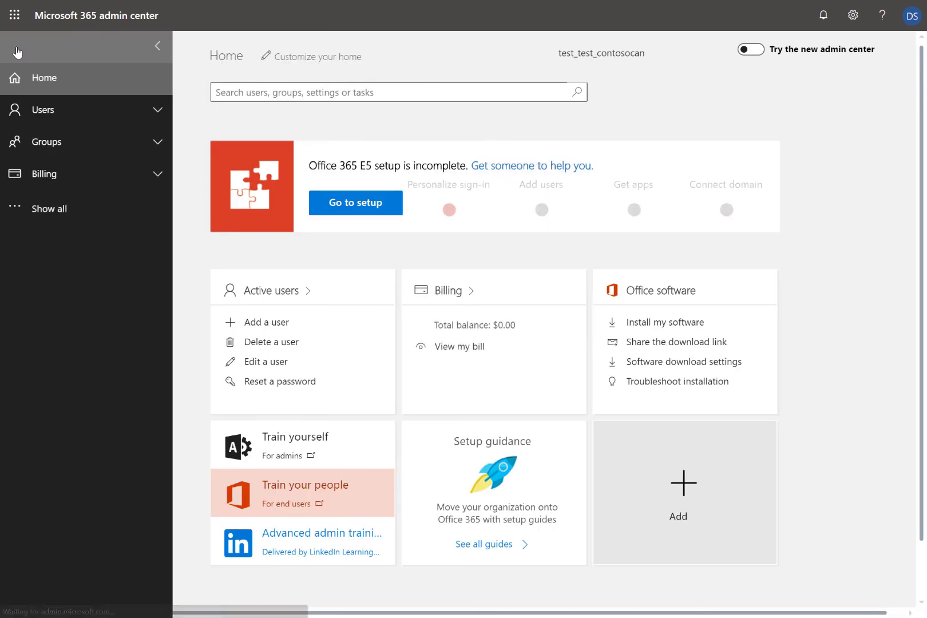
{"action": "left_click", "coordinate": [43, 173]}
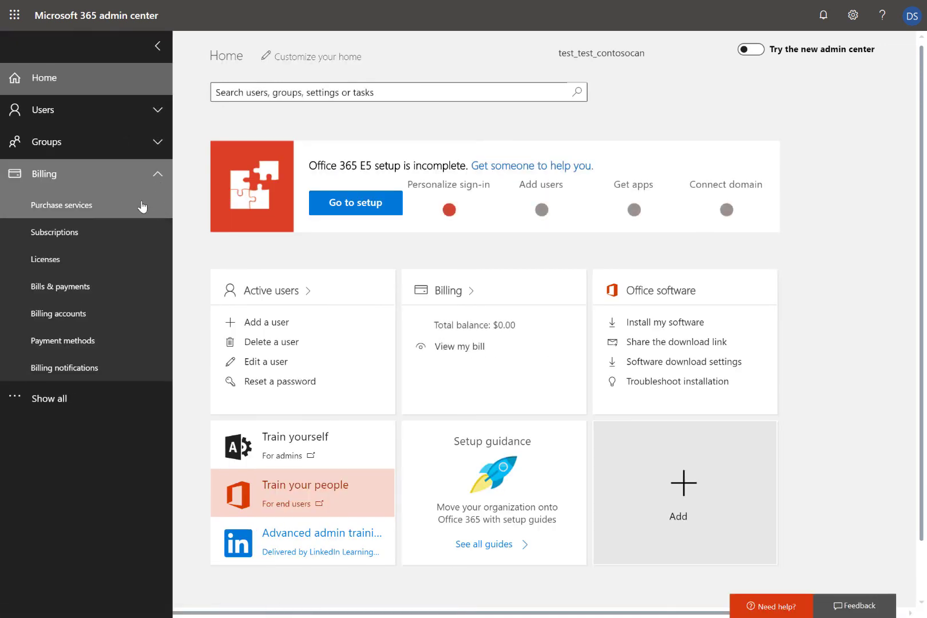
{"action": "mouse_move", "coordinate": [55, 231]}
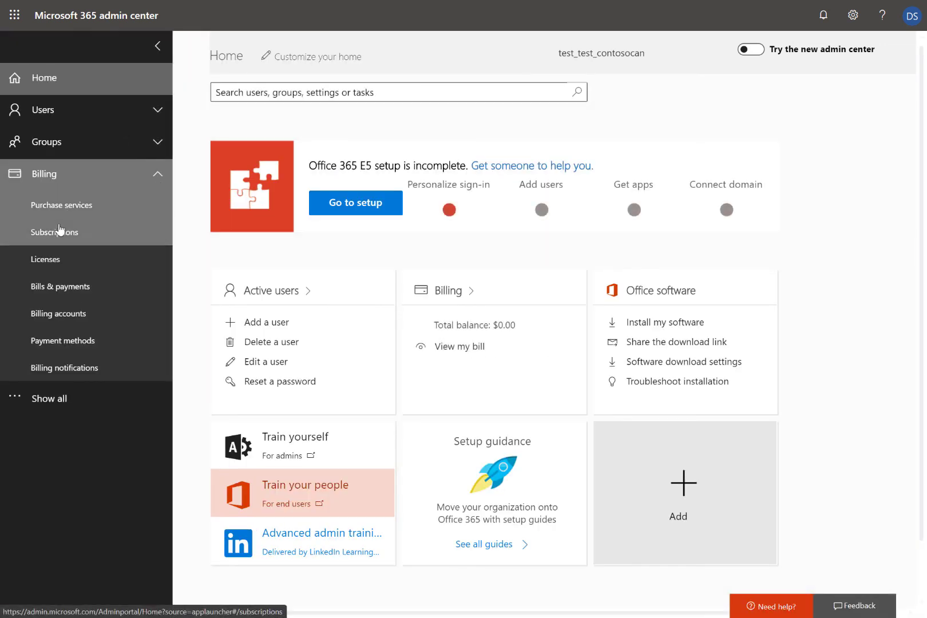
{"action": "left_click", "coordinate": [61, 204]}
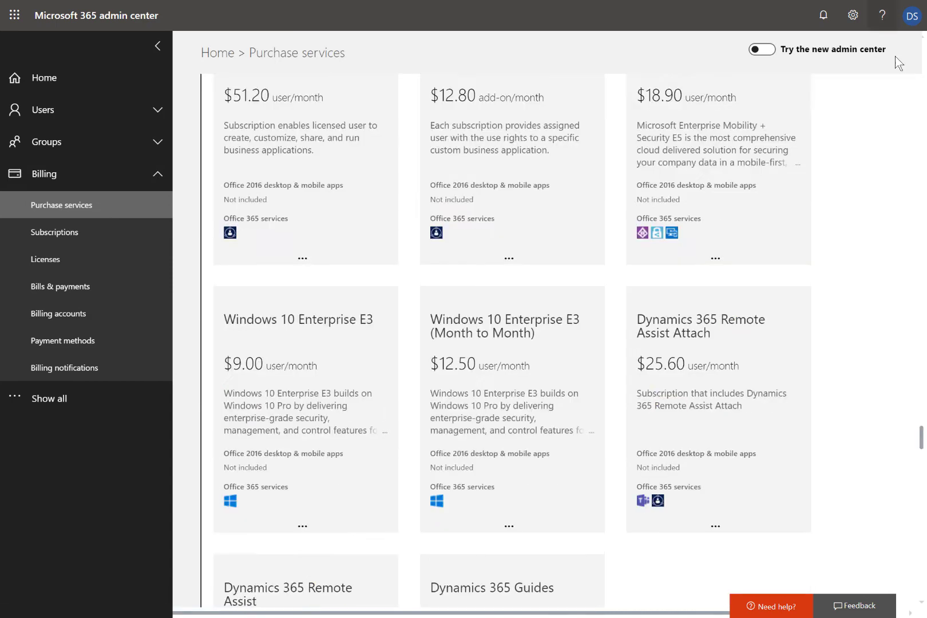
{"action": "scroll", "scroll_direction": "down", "scroll_amount": 3}
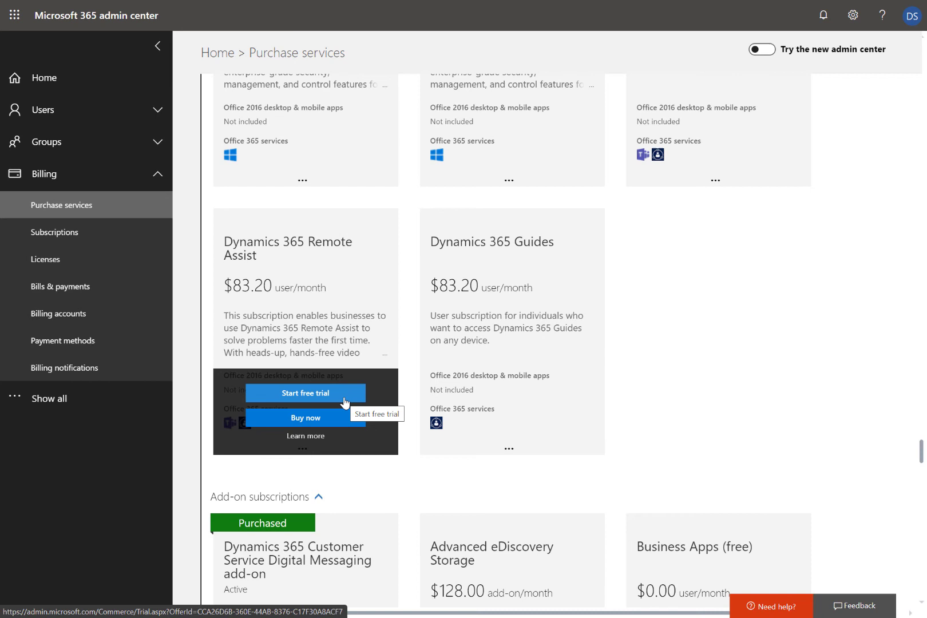
{"action": "left_click", "coordinate": [305, 392]}
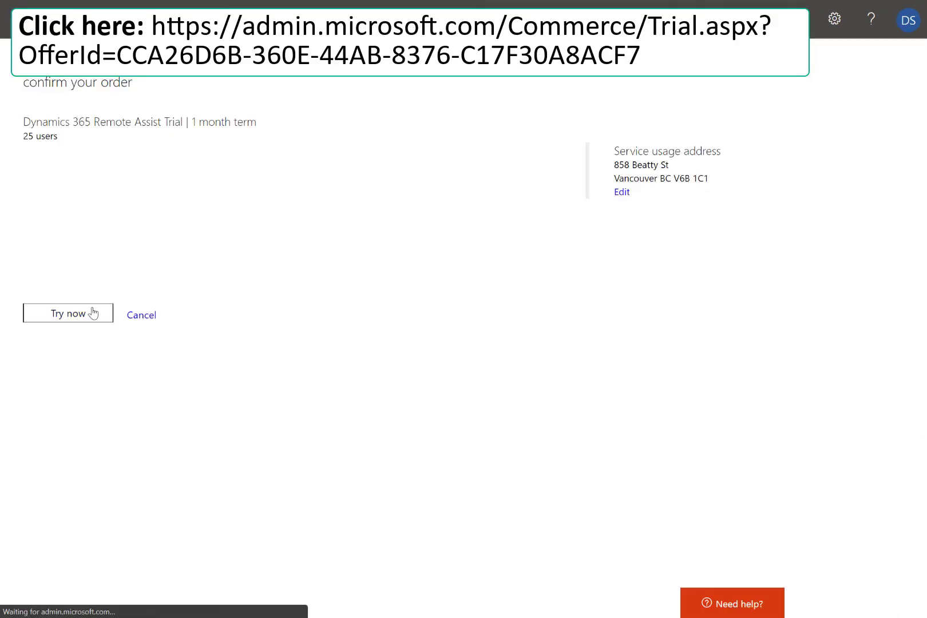
Step: Confirm the one-month, 25-user Remote Assist trial order and continue back to admin home
{"action": "left_click", "coordinate": [68, 313]}
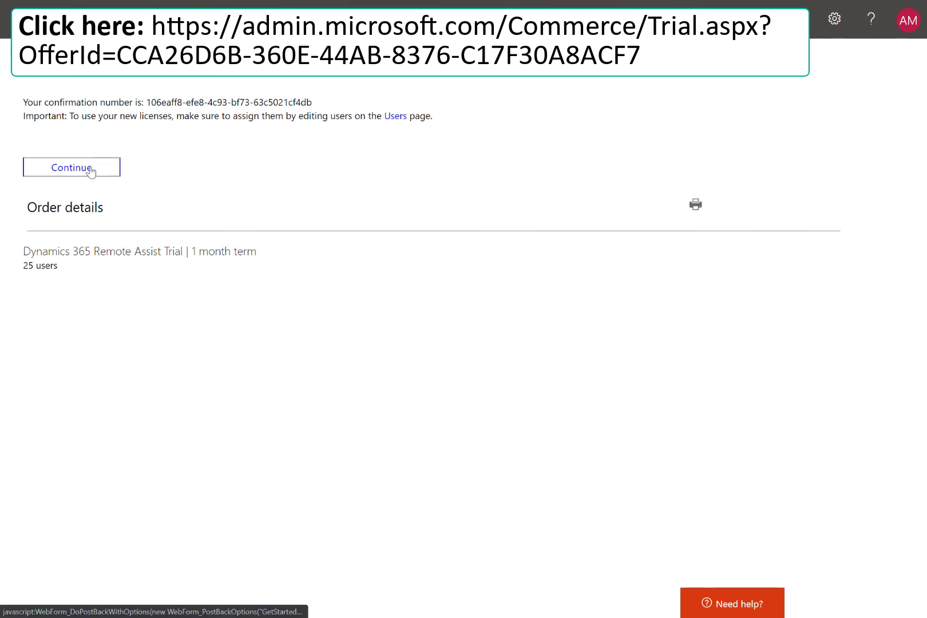
{"action": "left_click", "coordinate": [71, 167]}
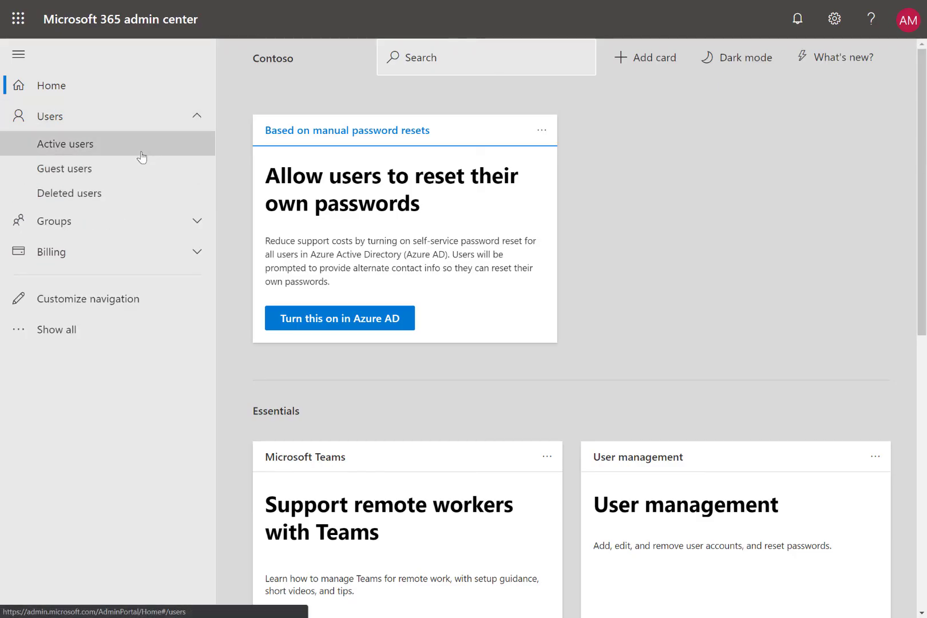
{"action": "left_click", "coordinate": [65, 144]}
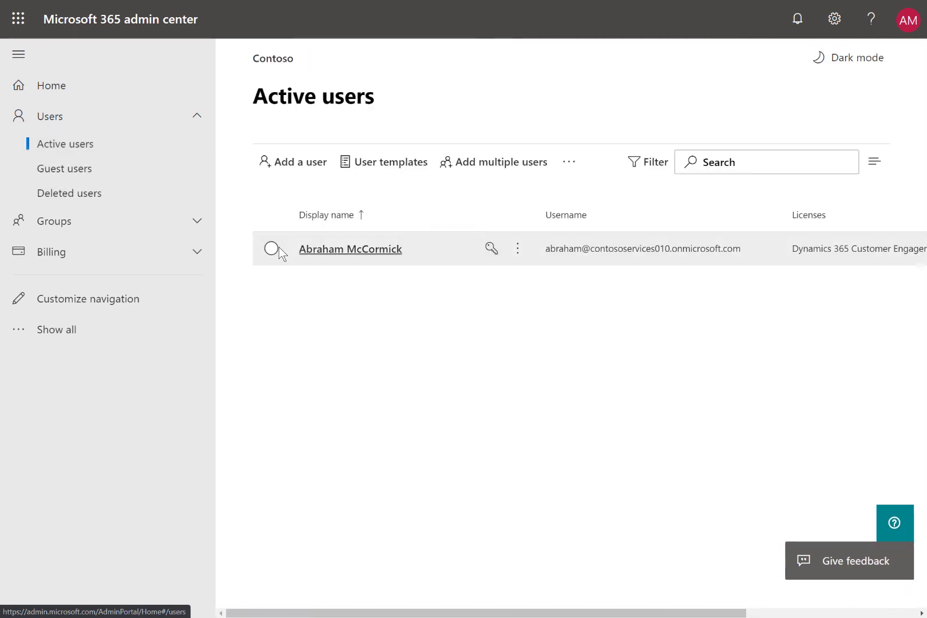
{"action": "left_click", "coordinate": [271, 249]}
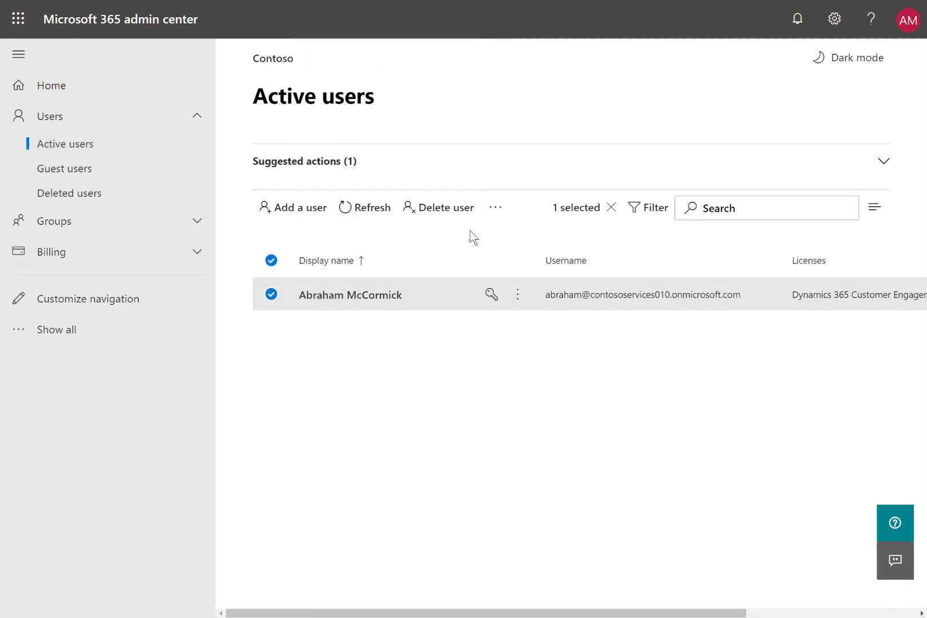
{"action": "left_click", "coordinate": [349, 295]}
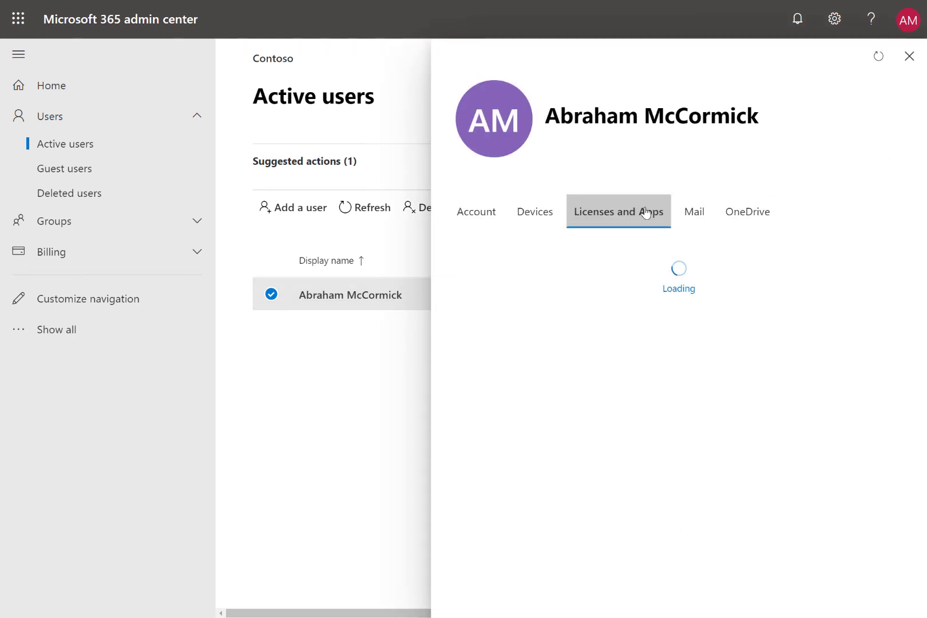
{"action": "left_click", "coordinate": [618, 211]}
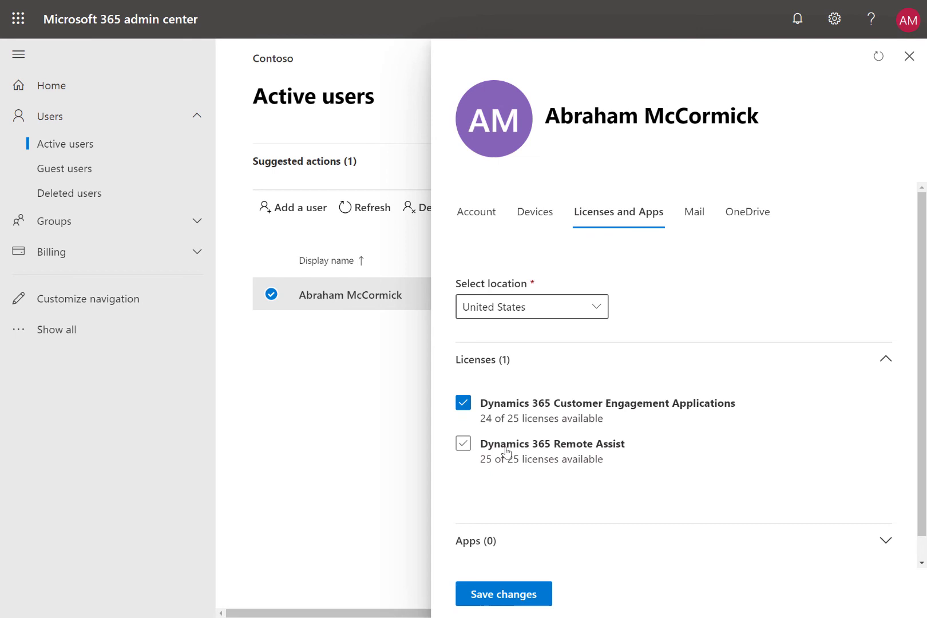
{"action": "left_click", "coordinate": [463, 443]}
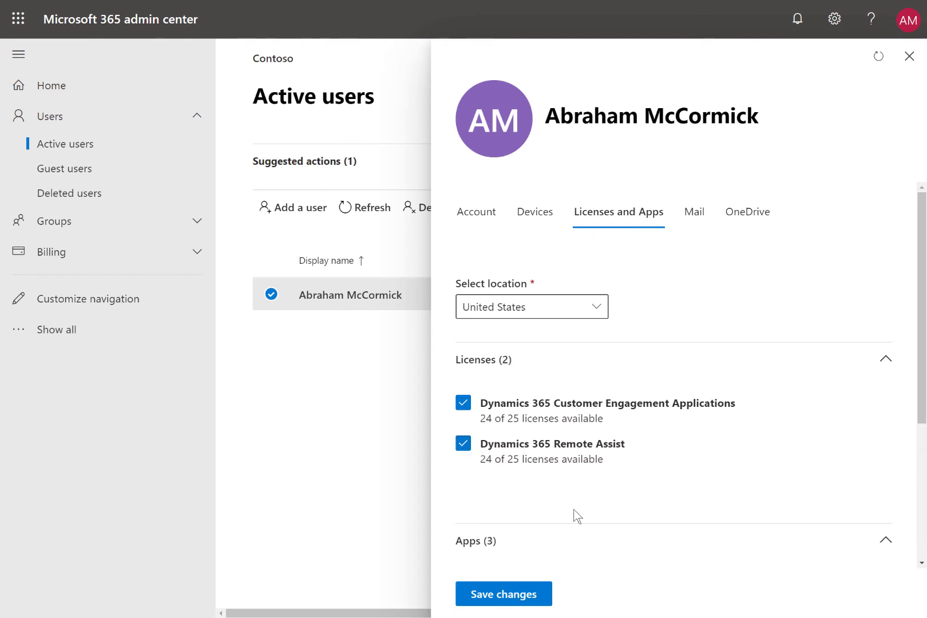
{"action": "scroll", "scroll_direction": "down", "scroll_amount": 3}
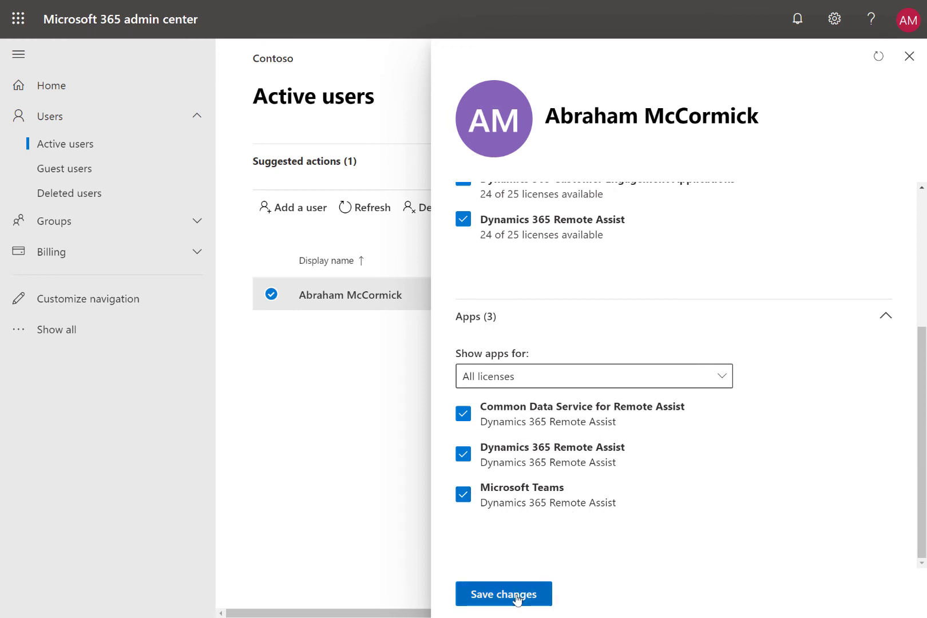
{"action": "scroll", "scroll_direction": "up", "scroll_amount": 3}
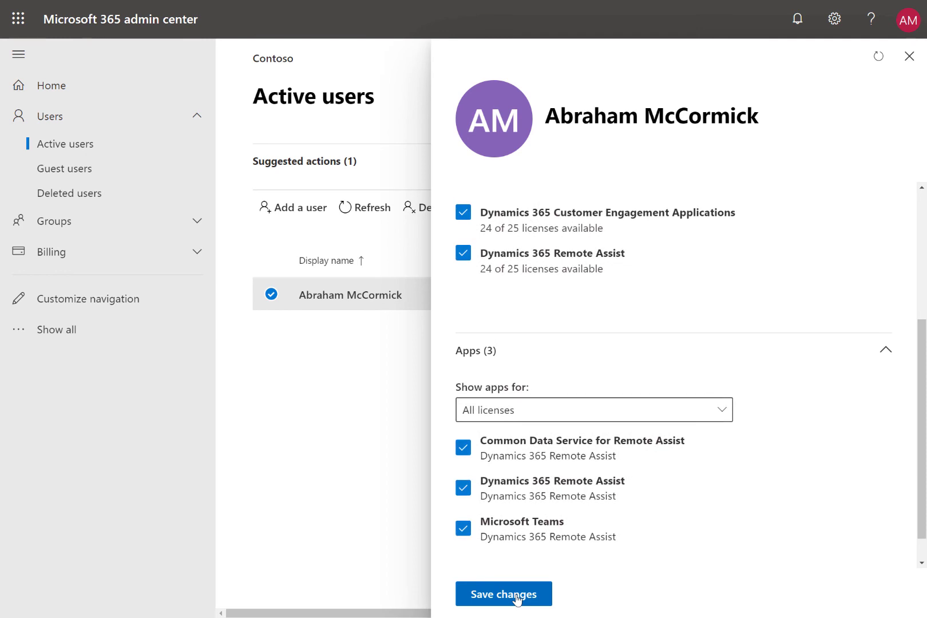
{"action": "scroll", "scroll_direction": "up", "scroll_amount": 3}
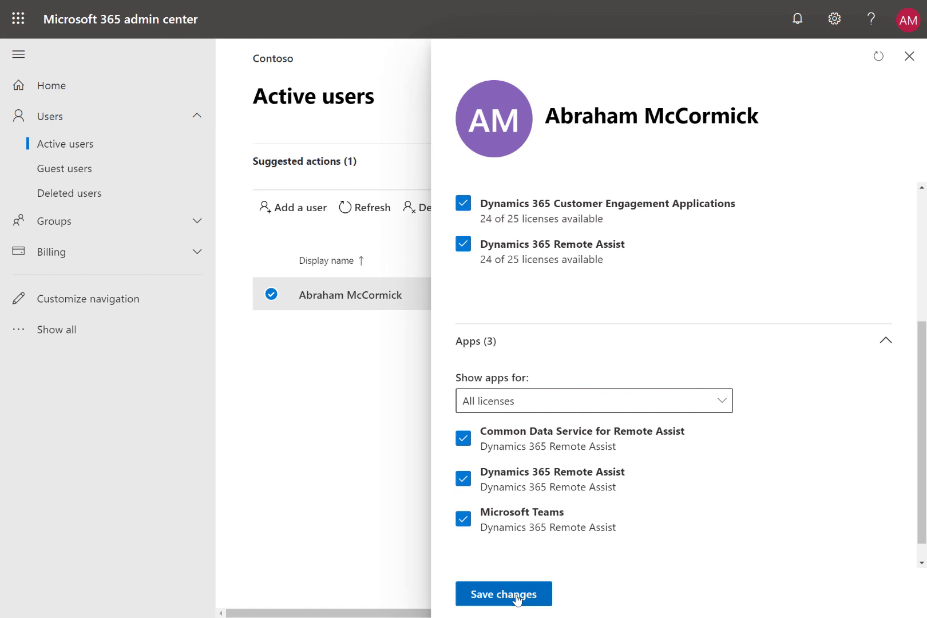
{"action": "left_click", "coordinate": [503, 594]}
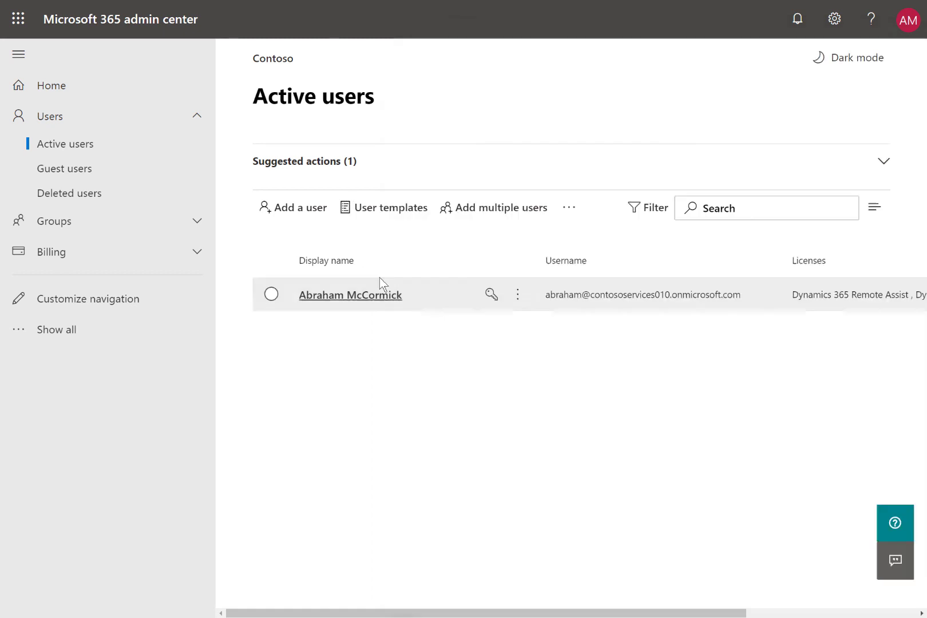
{"action": "left_click", "coordinate": [299, 207]}
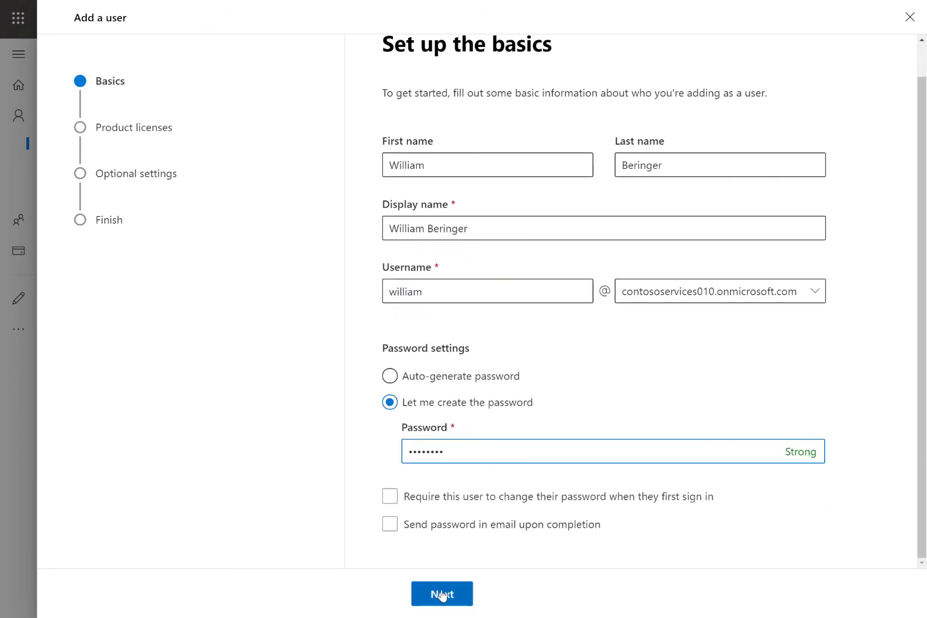
{"action": "left_click", "coordinate": [441, 594]}
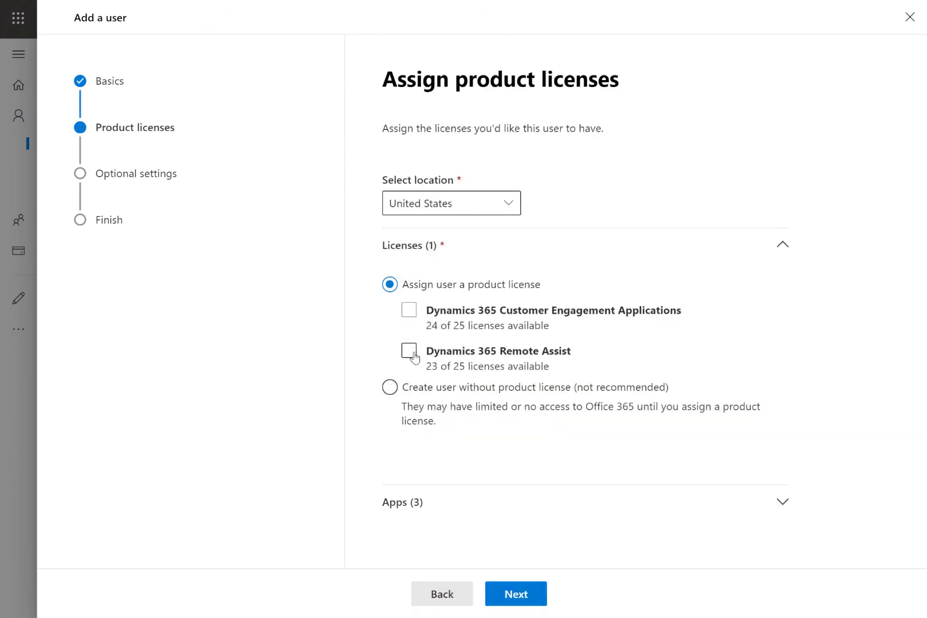
{"action": "left_click", "coordinate": [408, 350]}
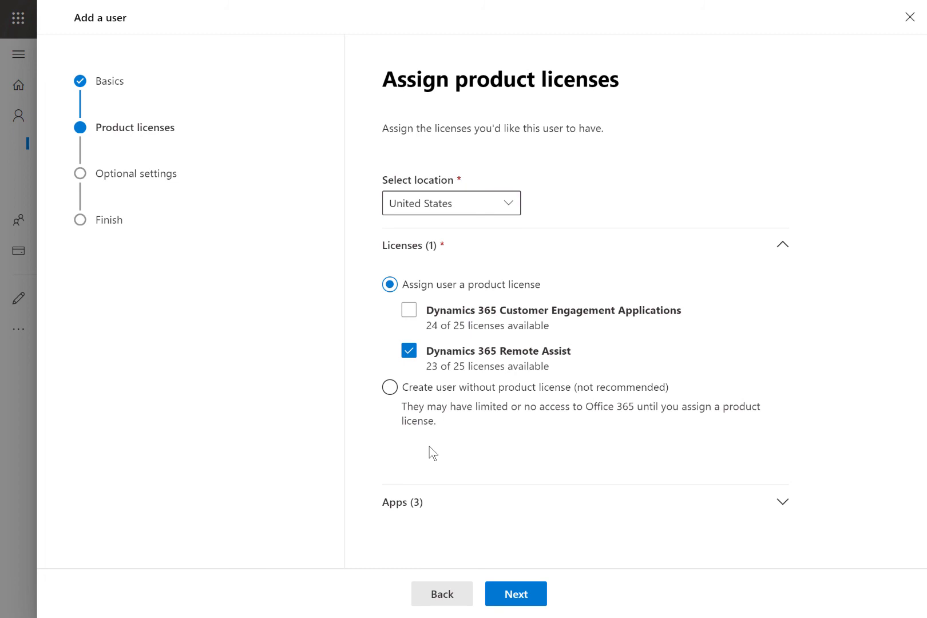
{"action": "mouse_move", "coordinate": [431, 501]}
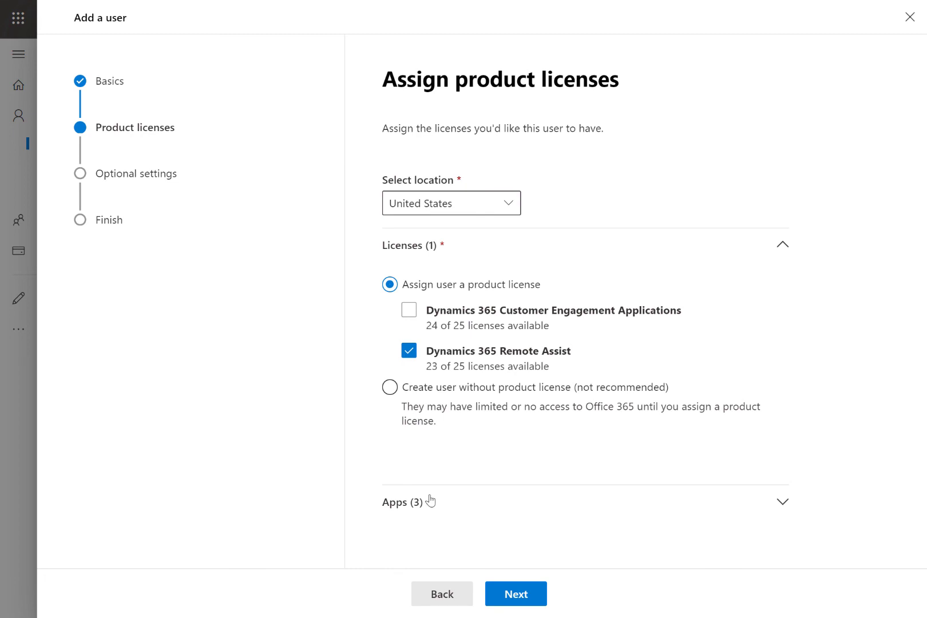
{"action": "mouse_move", "coordinate": [480, 547]}
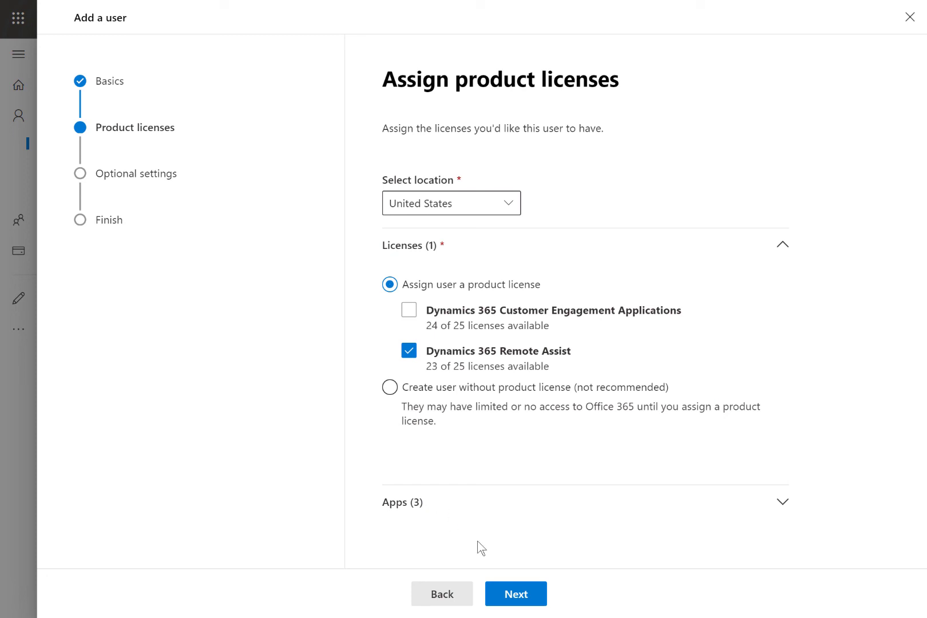
{"action": "left_click", "coordinate": [515, 593]}
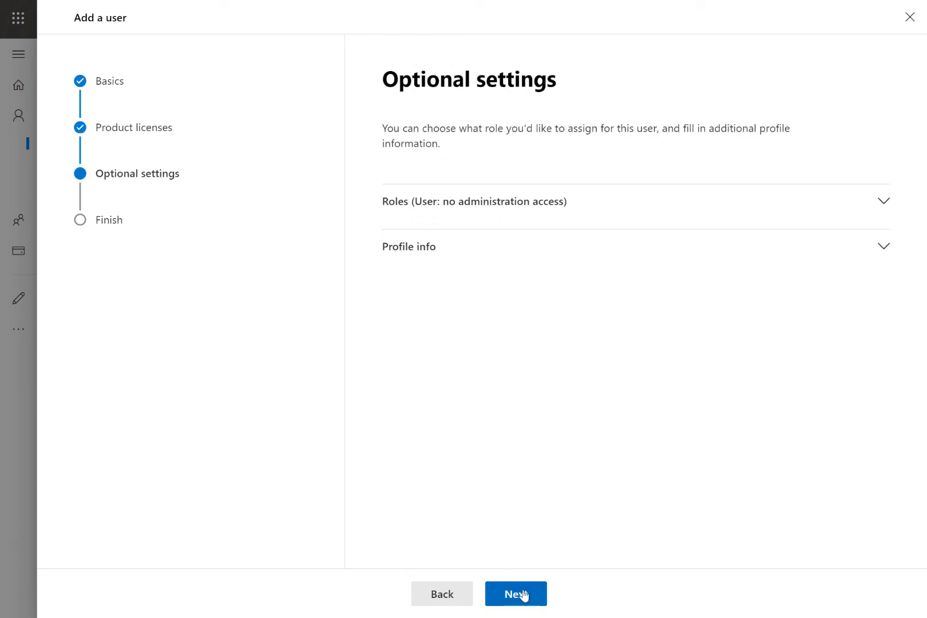
{"action": "left_click", "coordinate": [515, 594]}
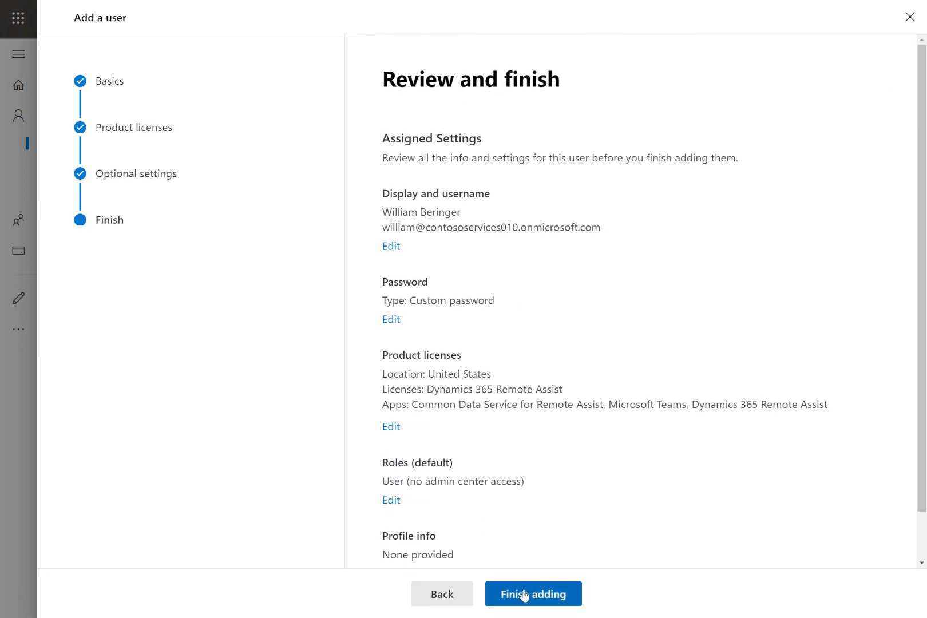
{"action": "left_click", "coordinate": [533, 594]}
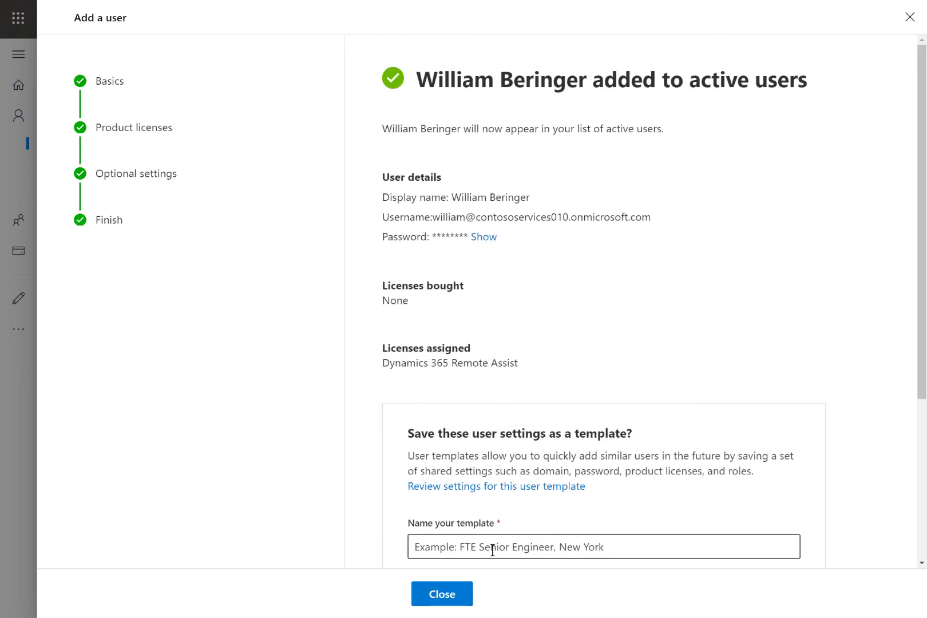
{"action": "left_click", "coordinate": [441, 594]}
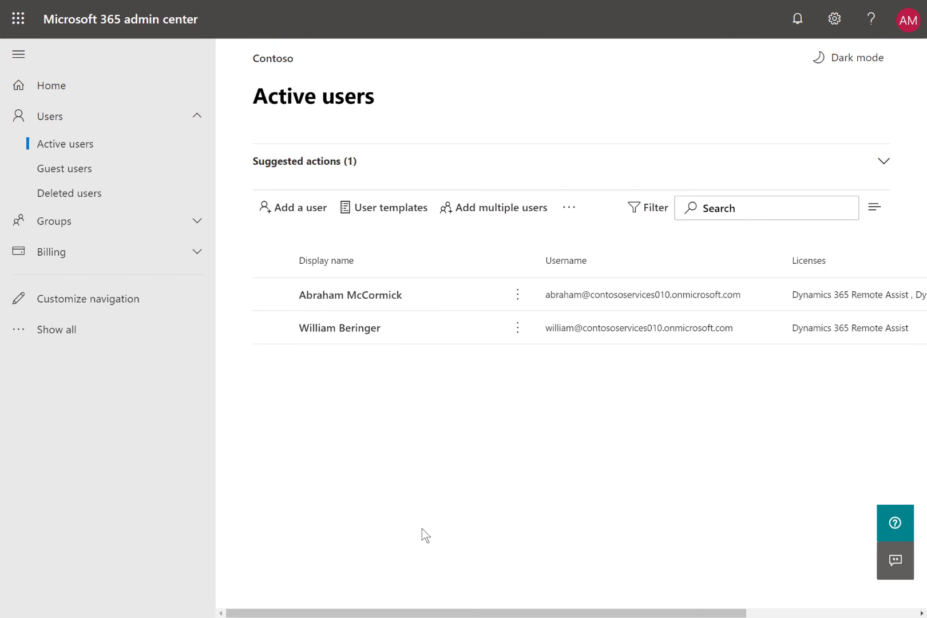
{"action": "mouse_move", "coordinate": [319, 472]}
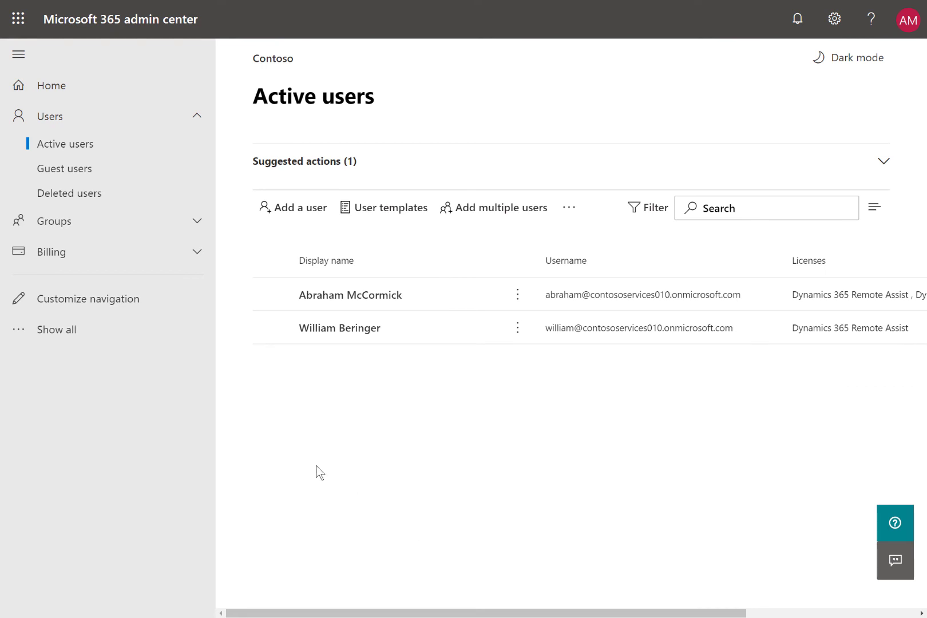
{"action": "left_click", "coordinate": [271, 294]}
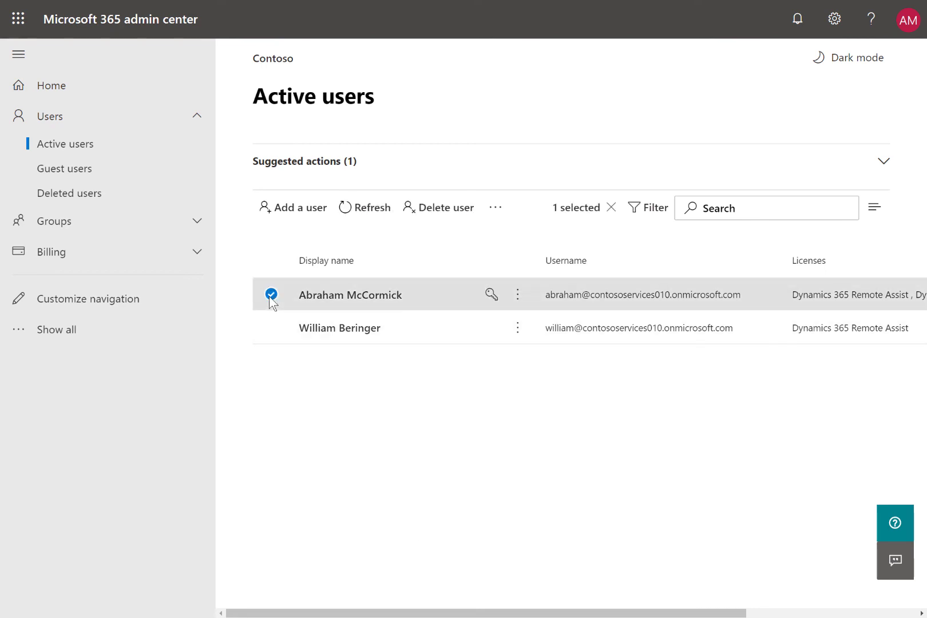
{"action": "left_click", "coordinate": [272, 329]}
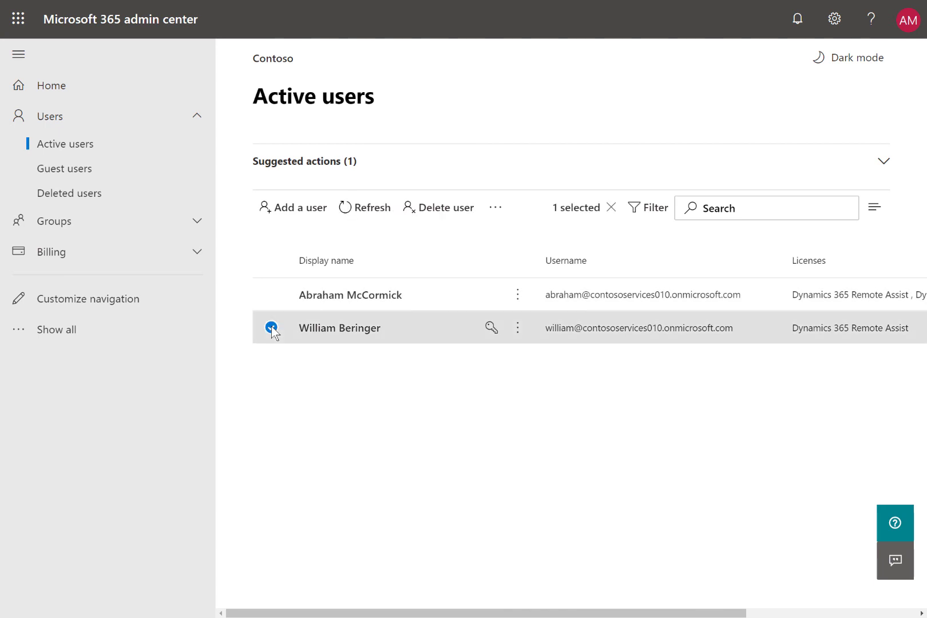
{"action": "left_click", "coordinate": [272, 329]}
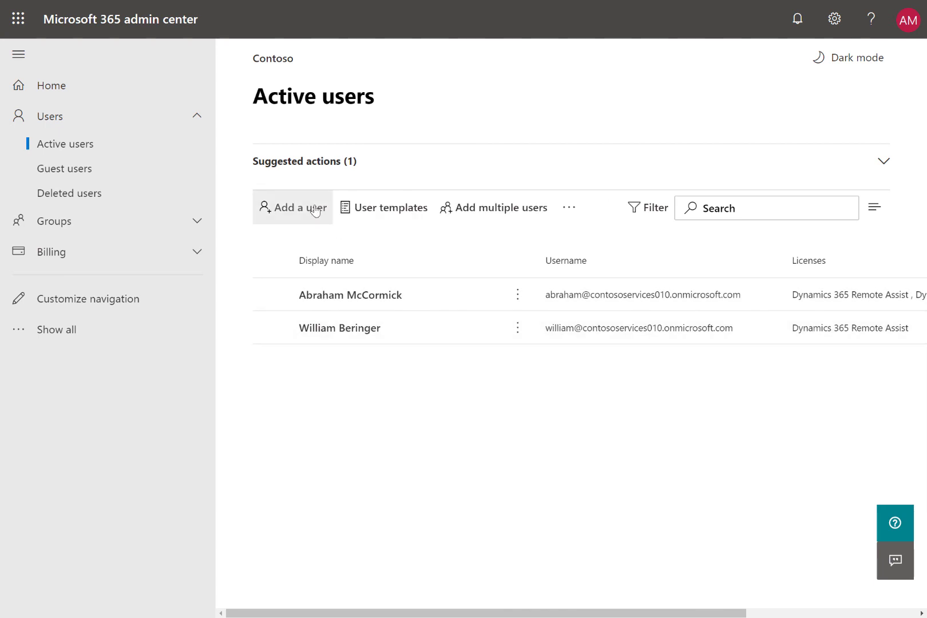
{"action": "left_click", "coordinate": [292, 208]}
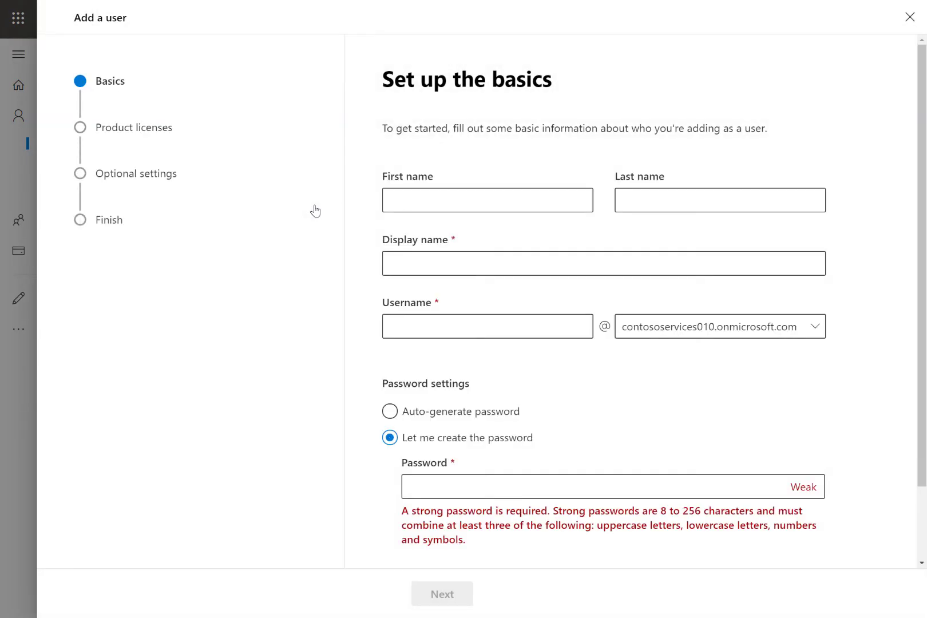
{"action": "mouse_move", "coordinate": [910, 17]}
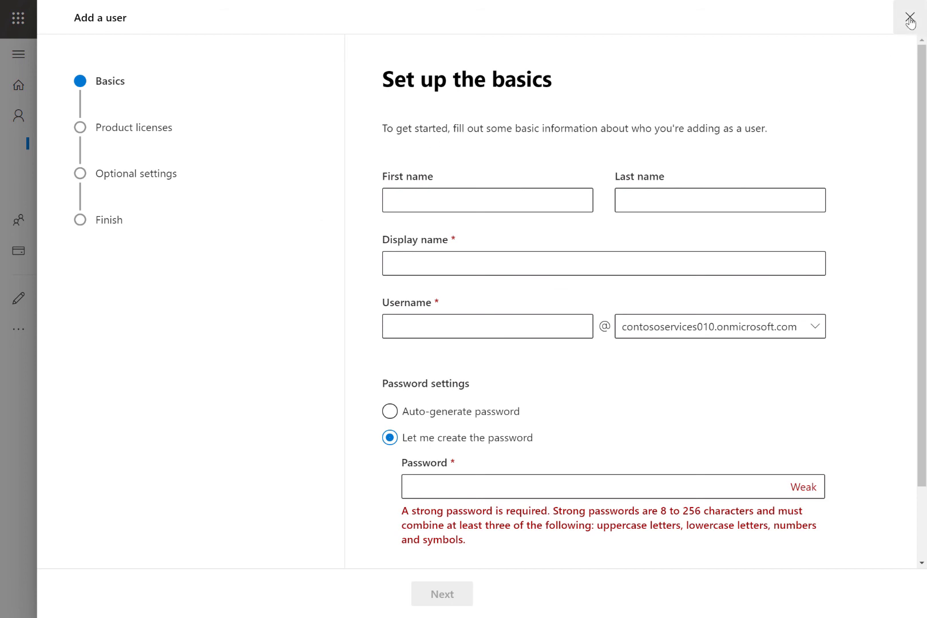
{"action": "left_click", "coordinate": [909, 18]}
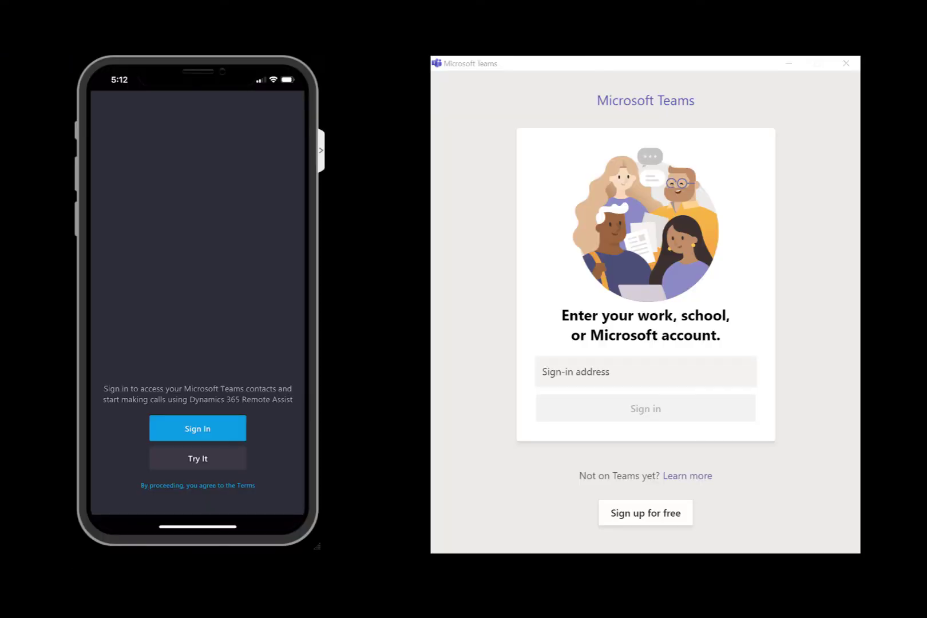
Step: Sign Abraham's work account into Remote Assist with password and texted code, skipping Dynamics 365 integration
{"action": "left_click", "coordinate": [197, 428]}
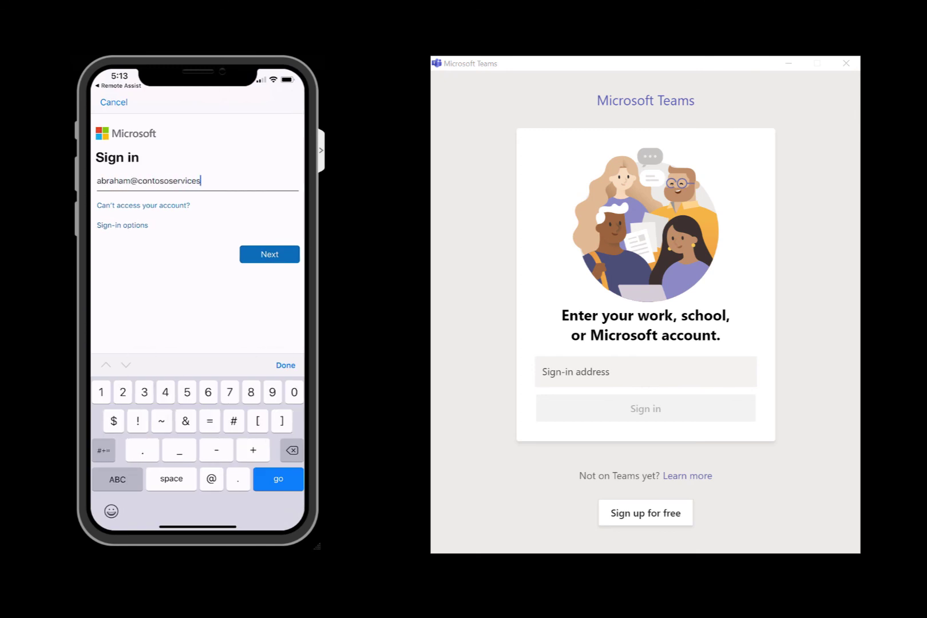
{"action": "left_click", "coordinate": [269, 253]}
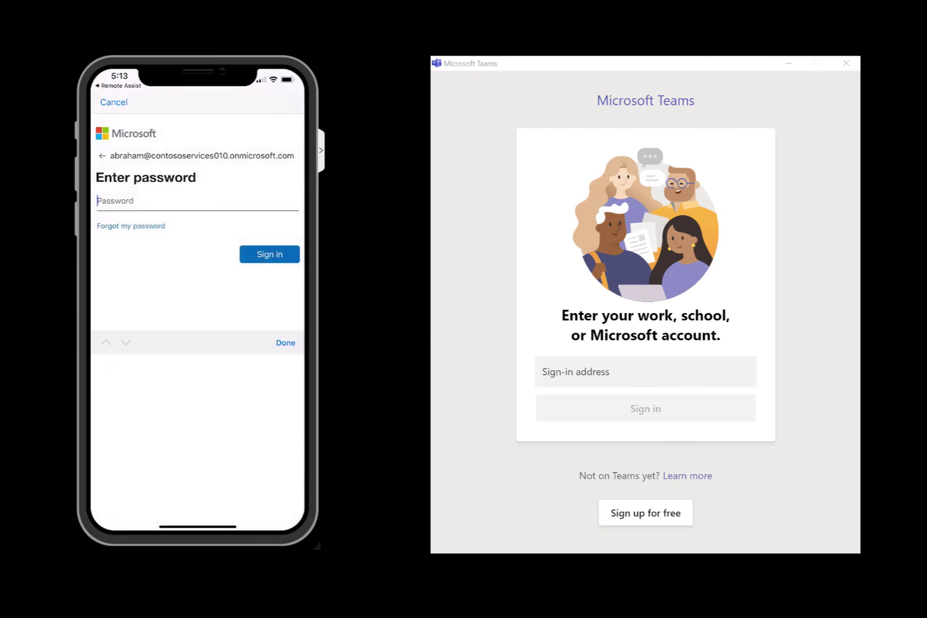
{"action": "left_click", "coordinate": [269, 253]}
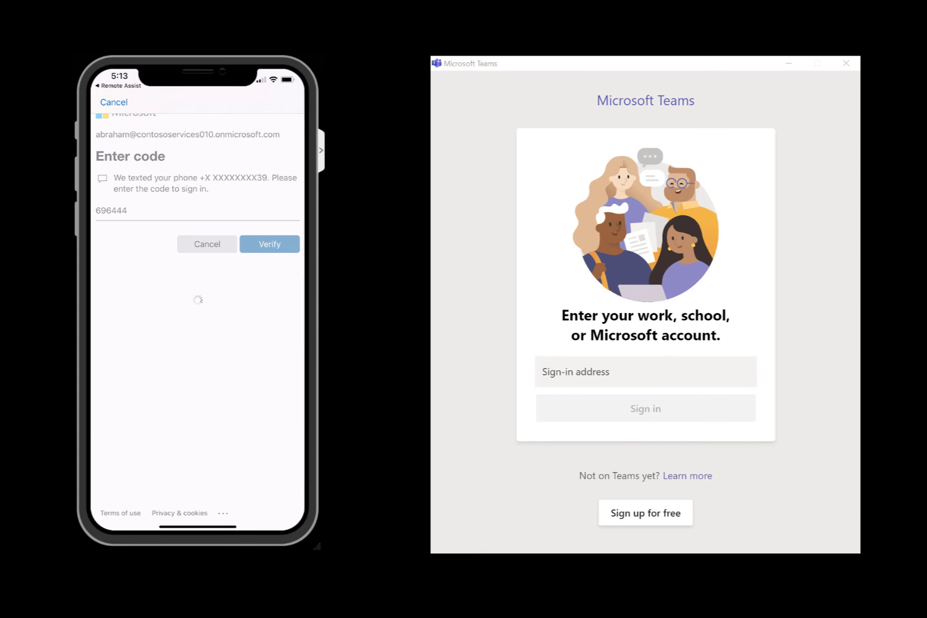
{"action": "left_click", "coordinate": [269, 244]}
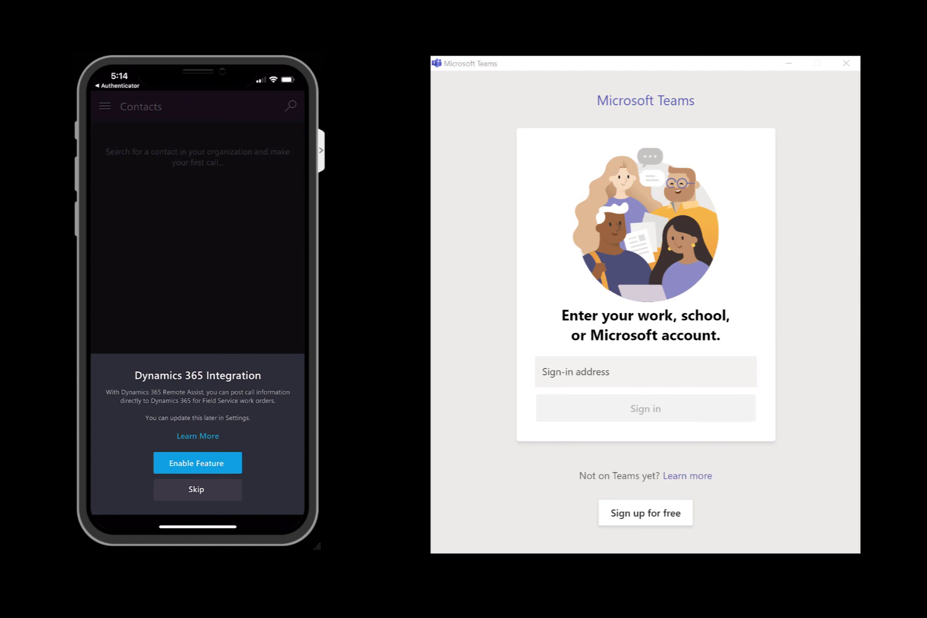
{"action": "left_click", "coordinate": [197, 490]}
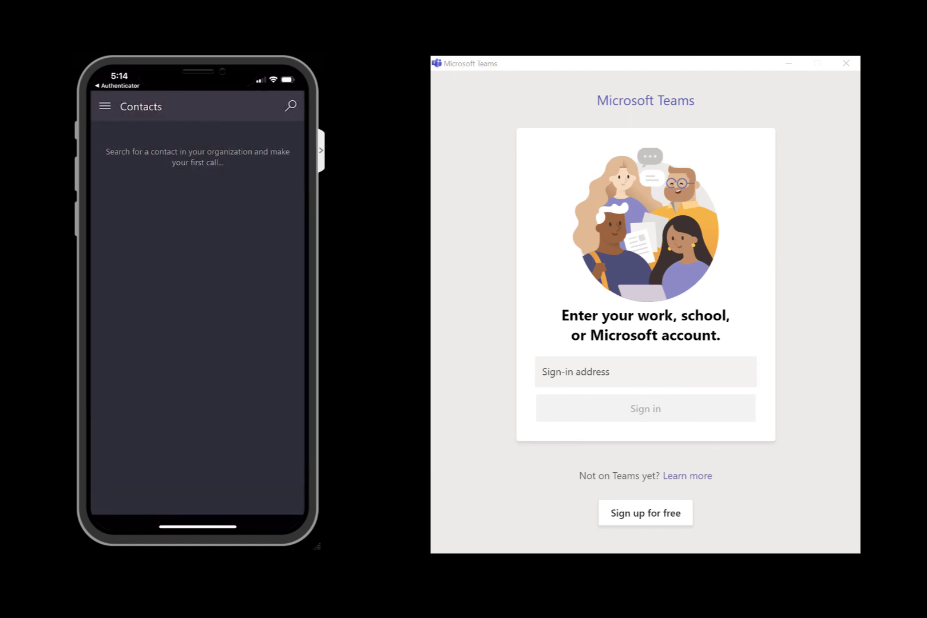
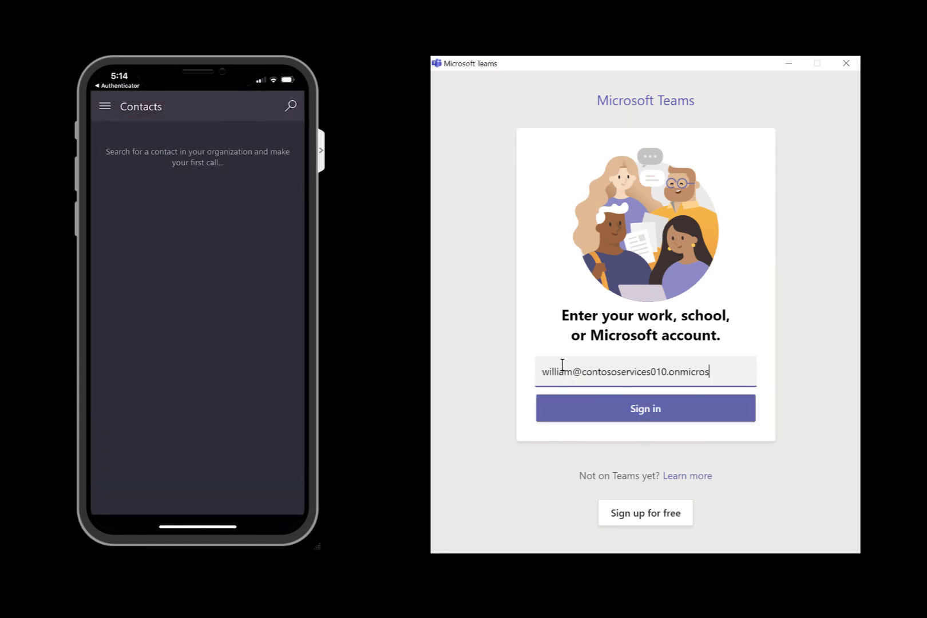
{"action": "left_click", "coordinate": [645, 408]}
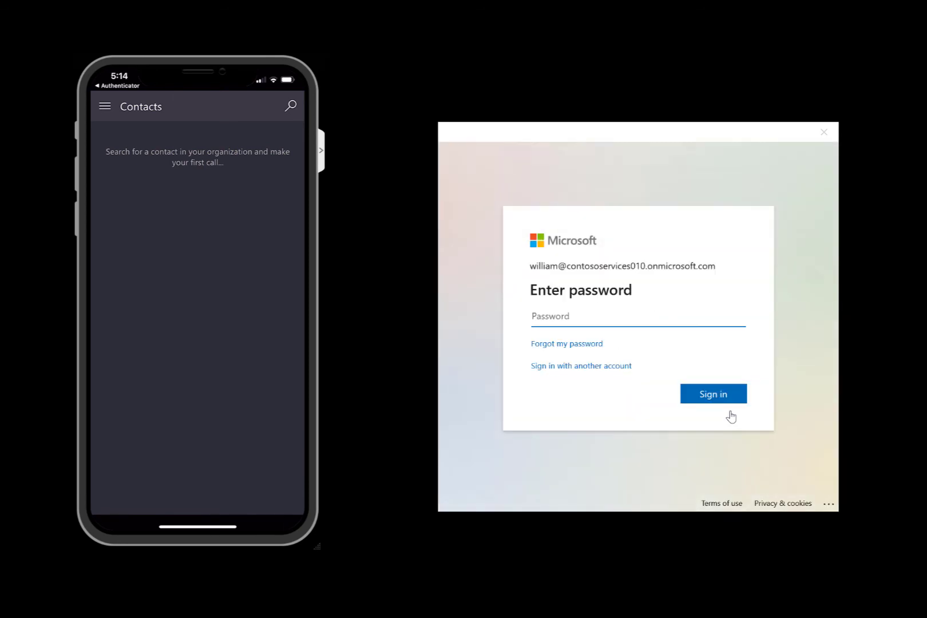
{"action": "left_click", "coordinate": [712, 393]}
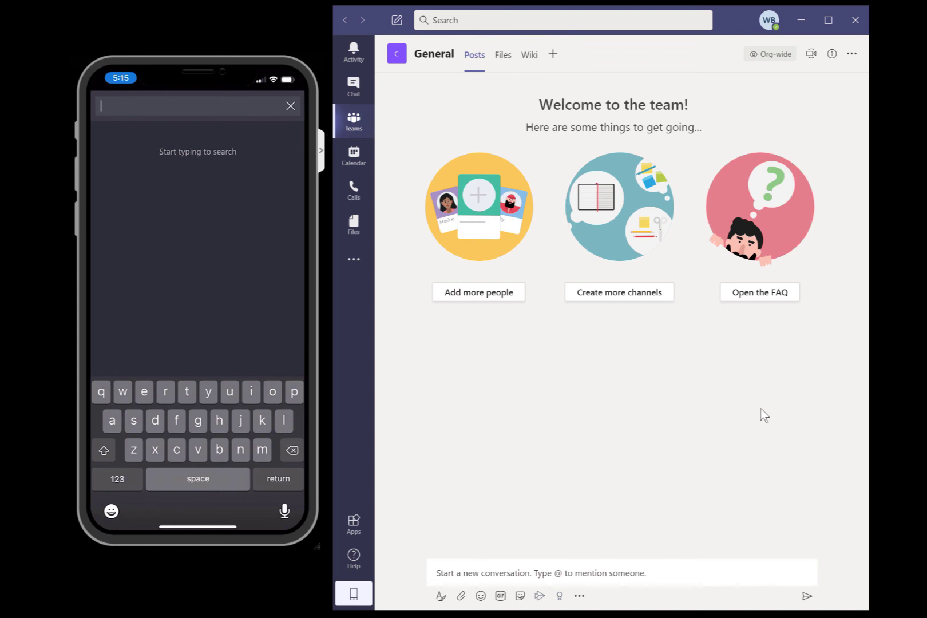
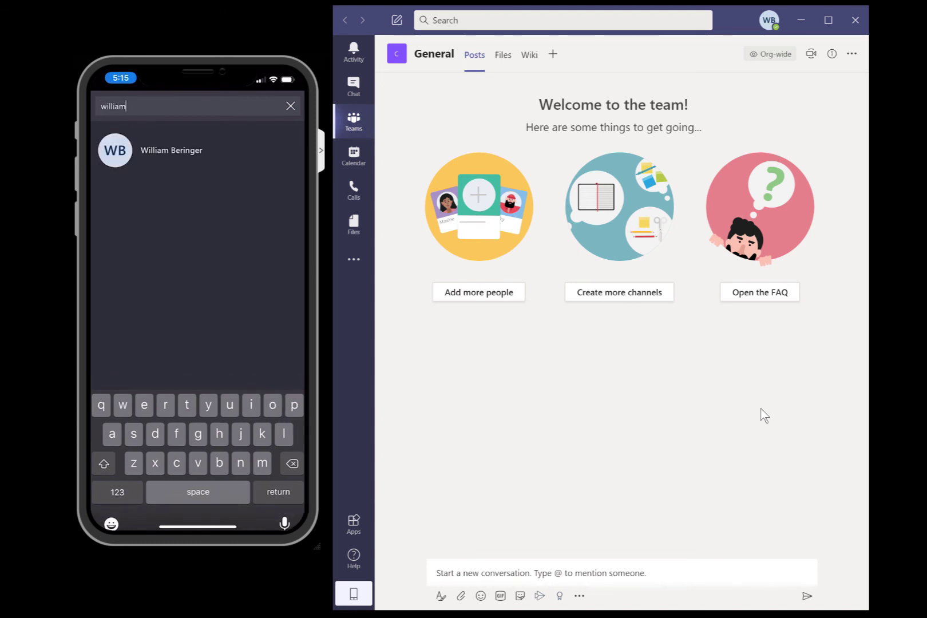
{"action": "left_click", "coordinate": [172, 150]}
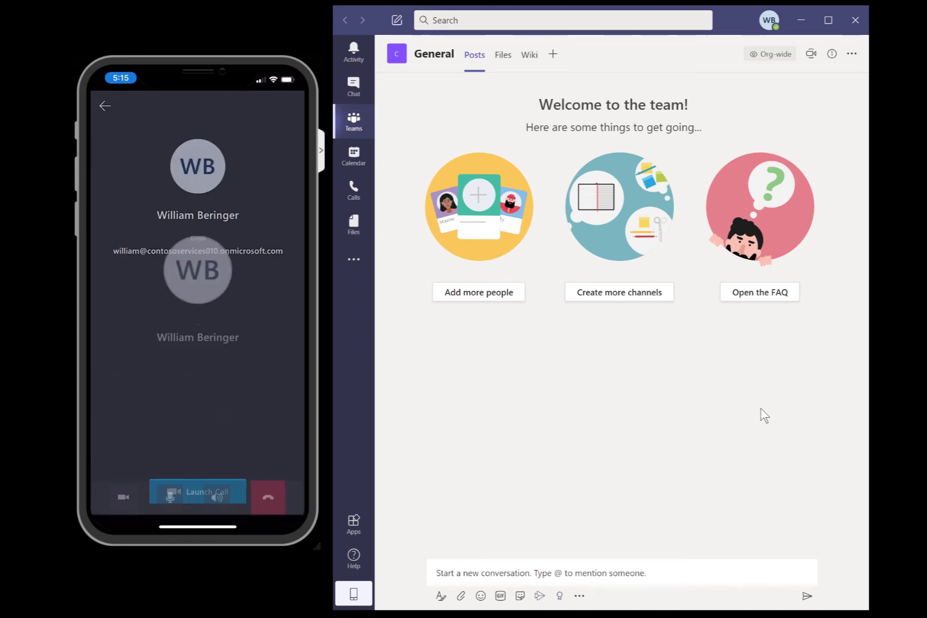
{"action": "left_click", "coordinate": [198, 491]}
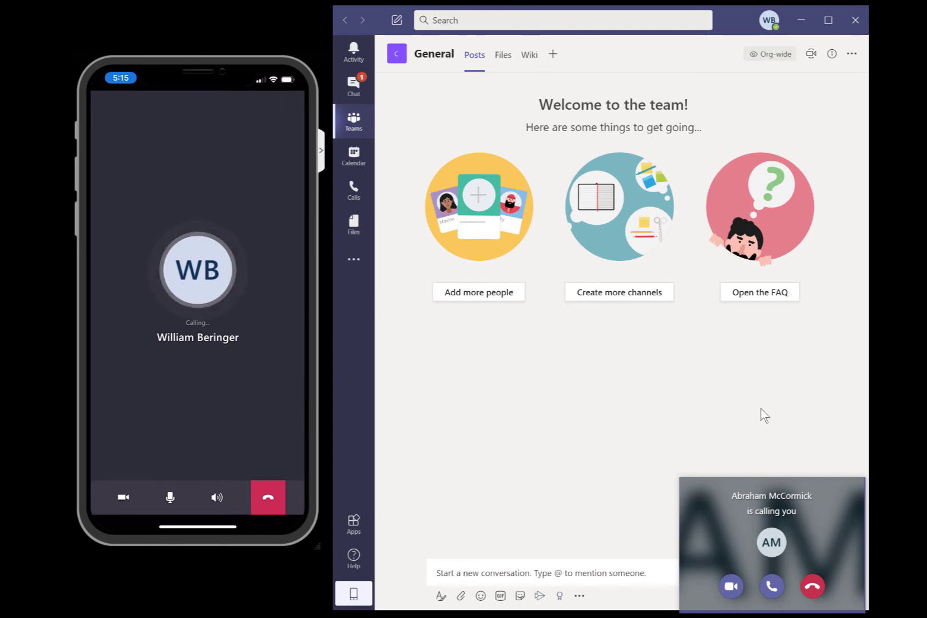
{"action": "mouse_move", "coordinate": [772, 586]}
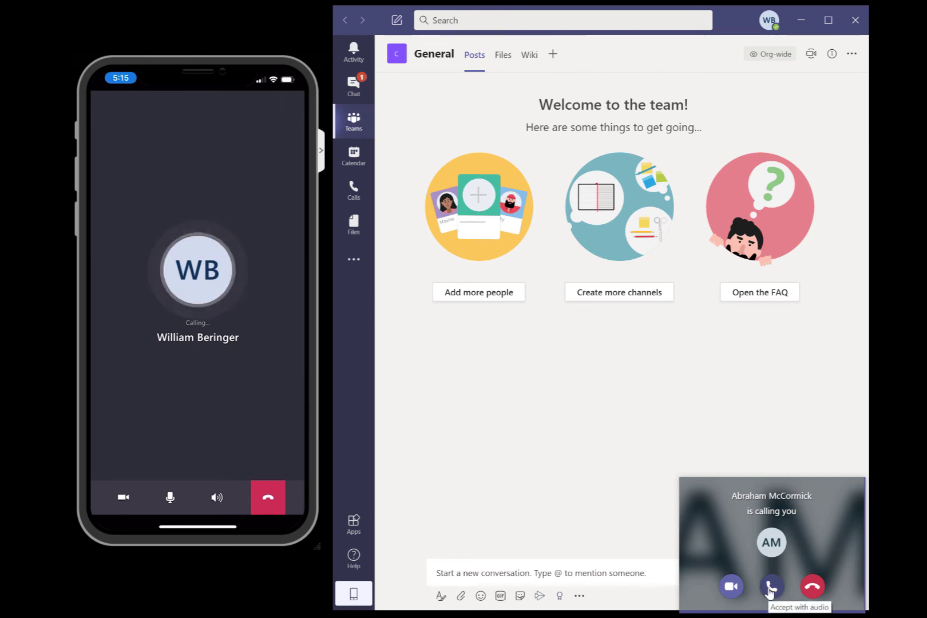